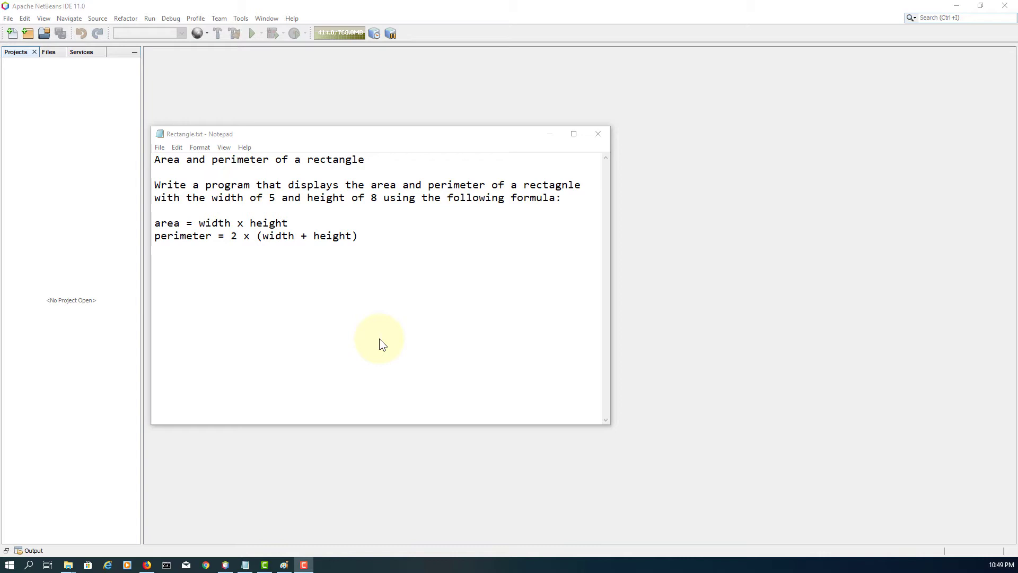
Read the Rectangle.txt task: area and perimeter of a 5-by-8 rectangle
{"action": "left_click", "coordinate": [379, 235]}
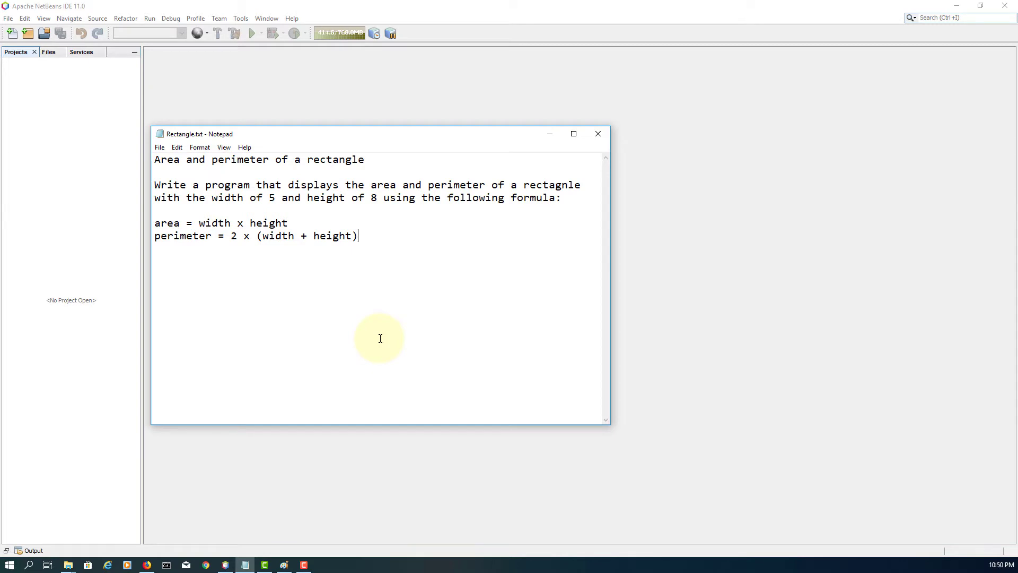
{"action": "mouse_move", "coordinate": [375, 169]}
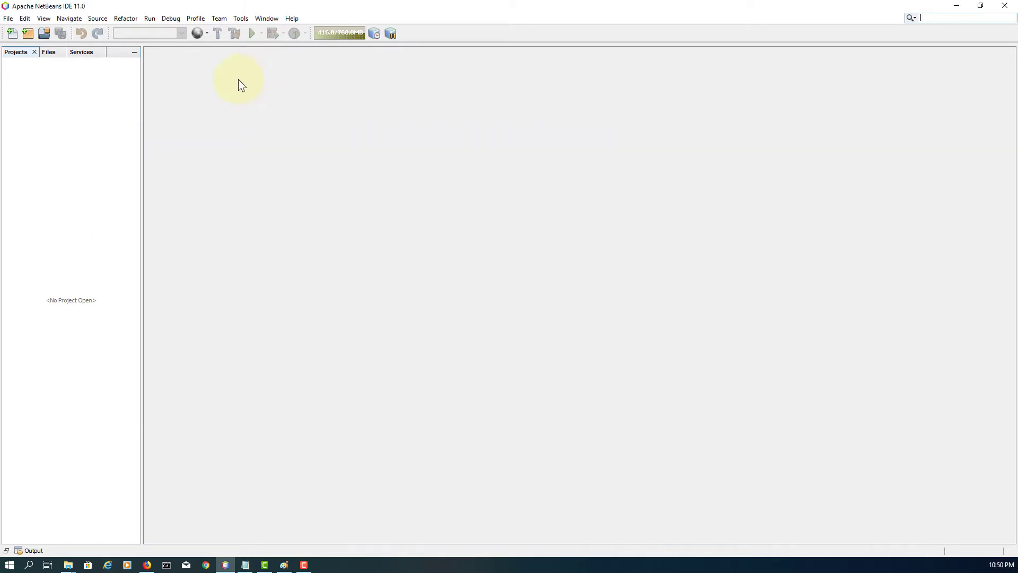
Create the Java Application project JavaApplication7 with Create Main Class unchecked
{"action": "left_click", "coordinate": [8, 18]}
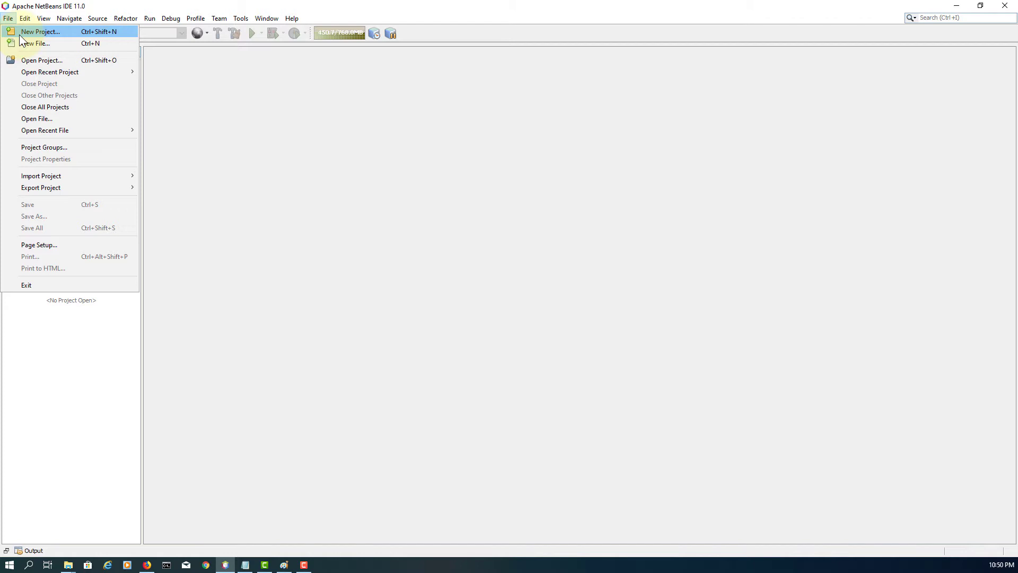
{"action": "left_click", "coordinate": [41, 31]}
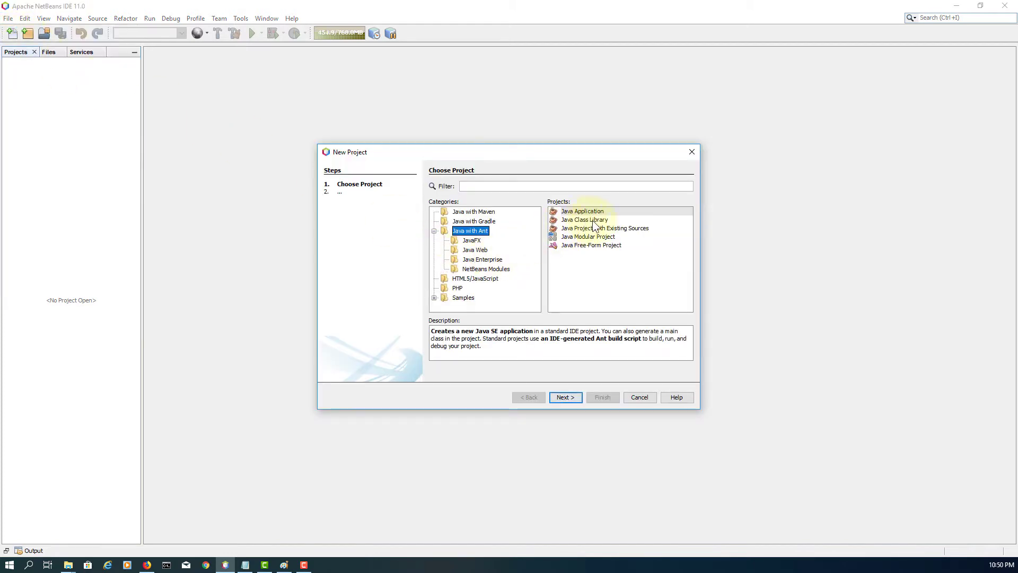
{"action": "left_click", "coordinate": [564, 396]}
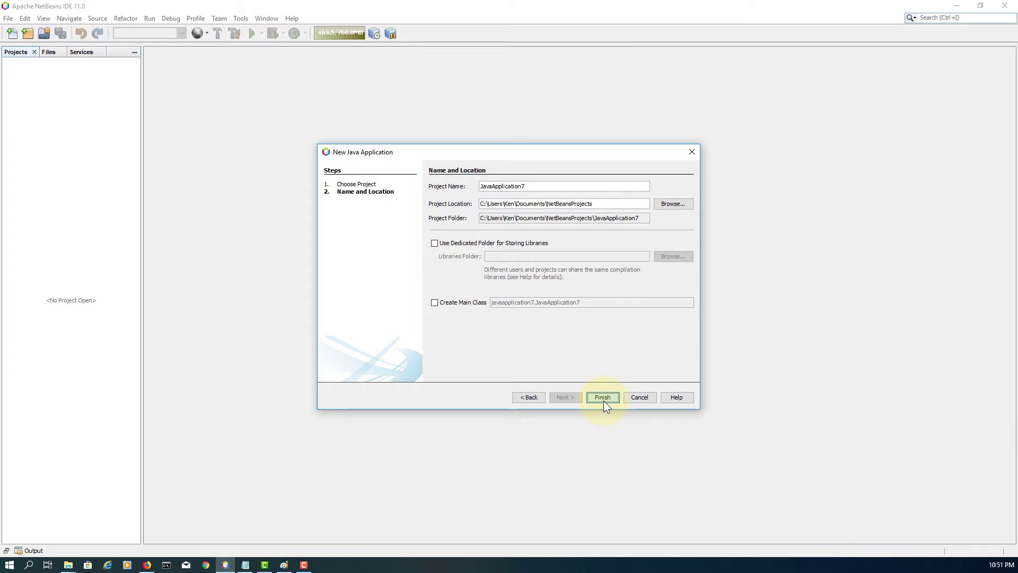
{"action": "left_click", "coordinate": [602, 396]}
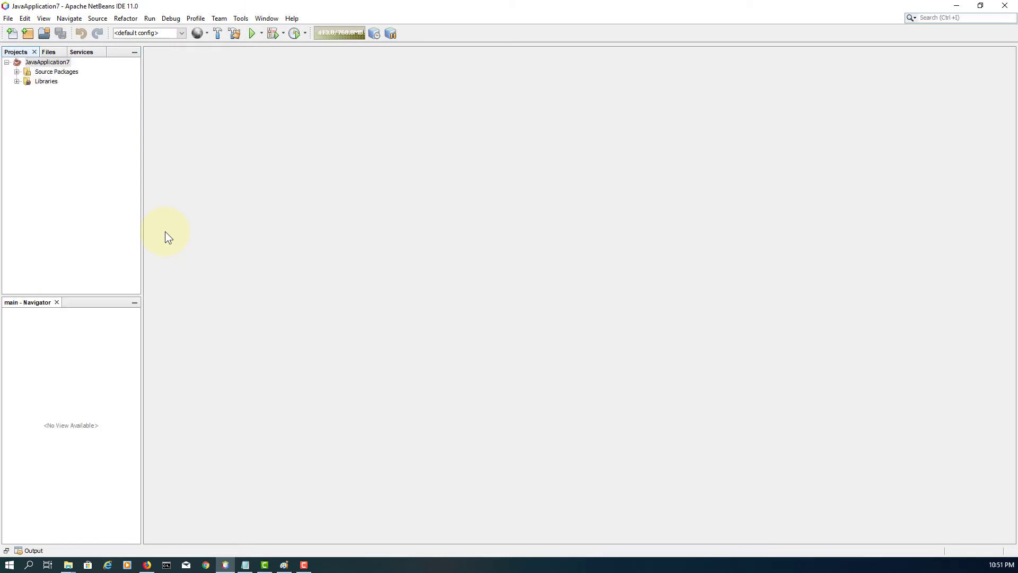
Add a new Java class named RectangleApp to the <default package>
{"action": "left_click", "coordinate": [17, 72]}
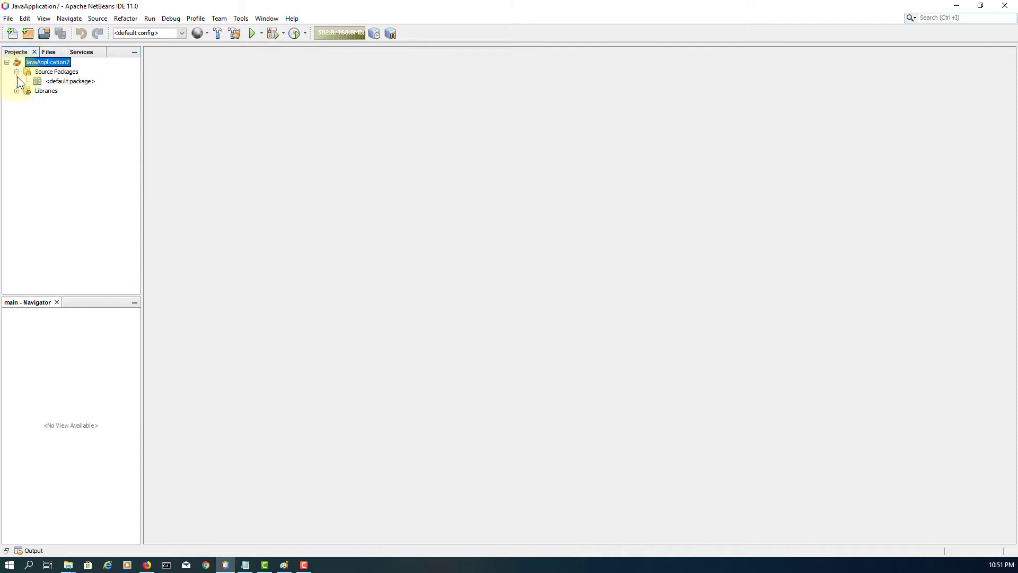
{"action": "right_click", "coordinate": [69, 81]}
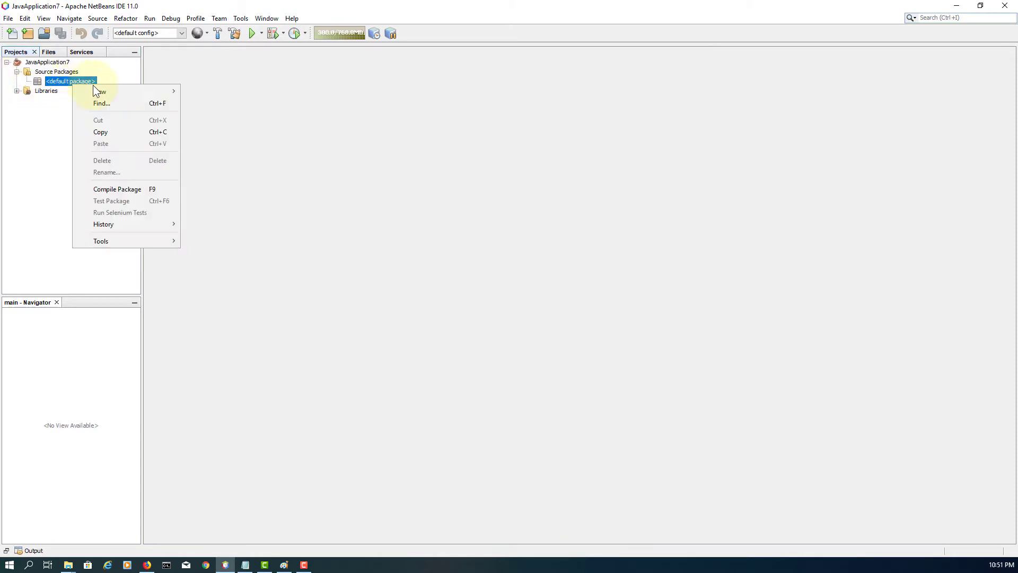
{"action": "left_click", "coordinate": [98, 90]}
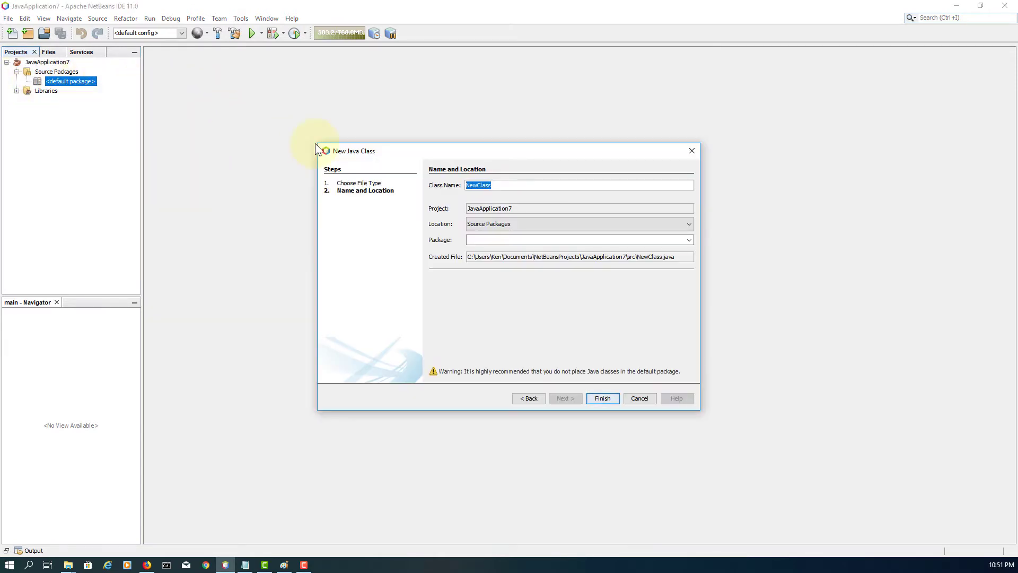
{"action": "type", "text": "RectangleApp"}
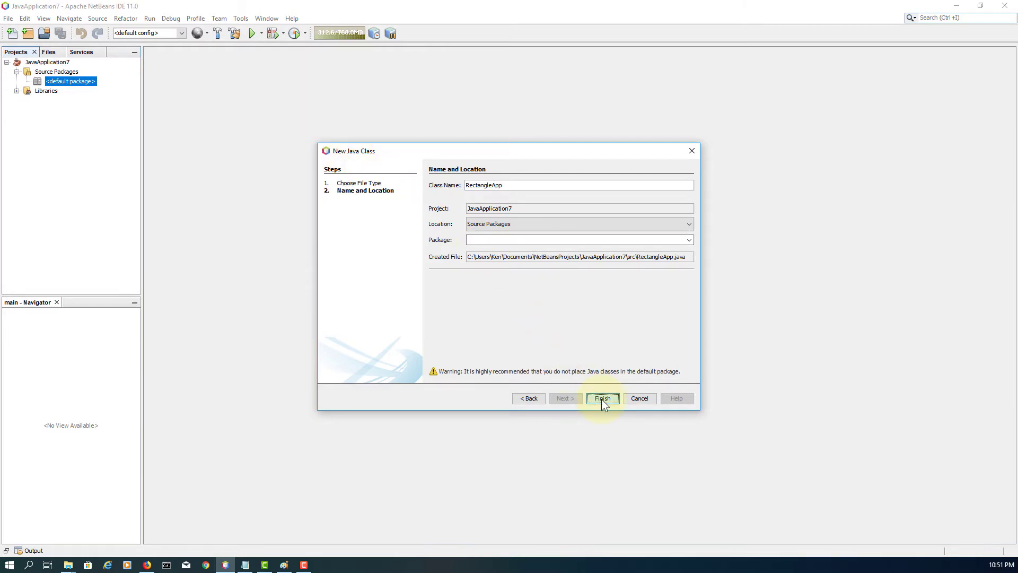
{"action": "left_click", "coordinate": [602, 398]}
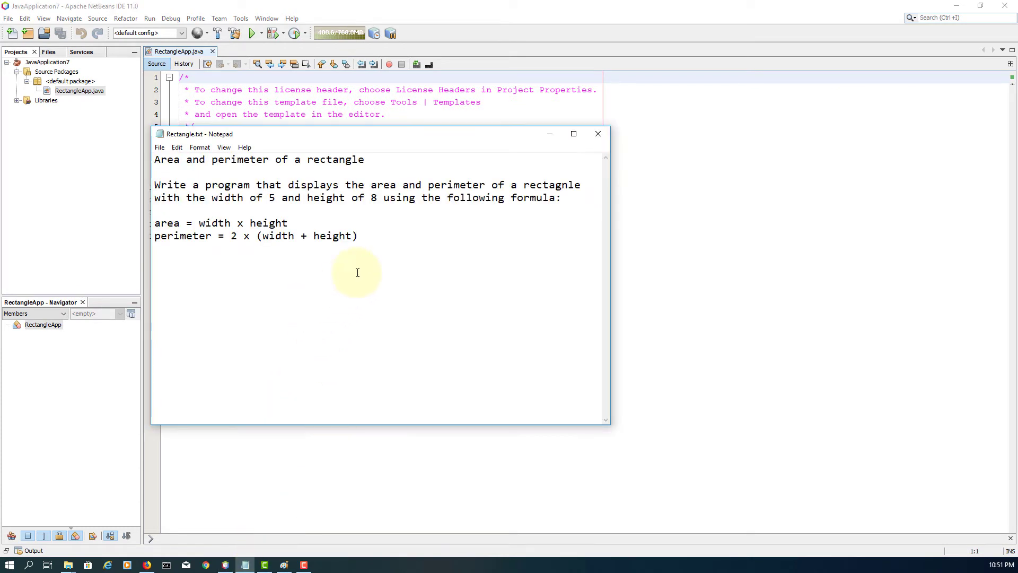
Replace the license header with 'Area and perimeter of a rectangle' formulas and fold the author Javadoc
{"action": "key", "text": "ctrl+a"}
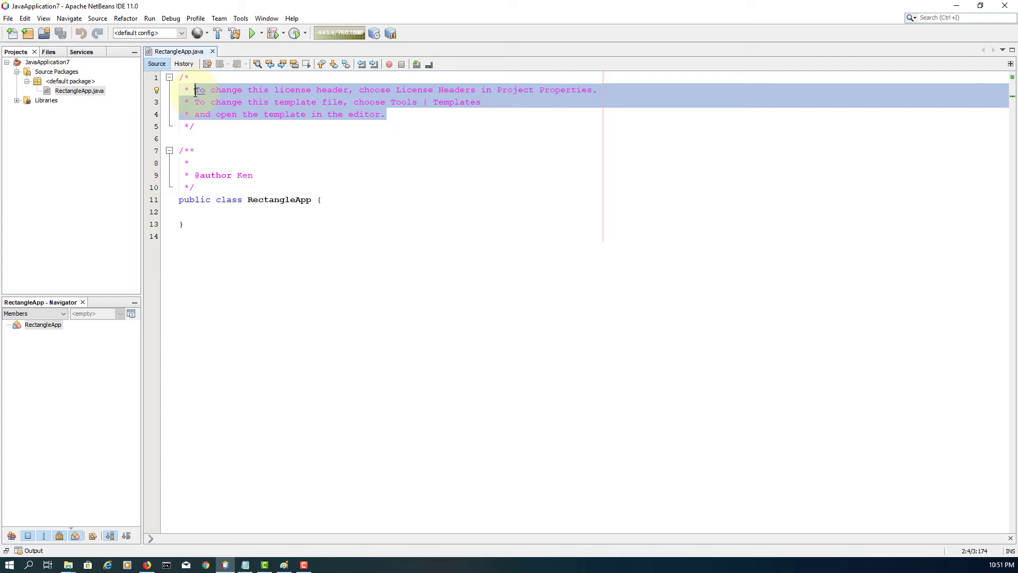
{"action": "type", "text": "Area and perimeter of a rectangle"}
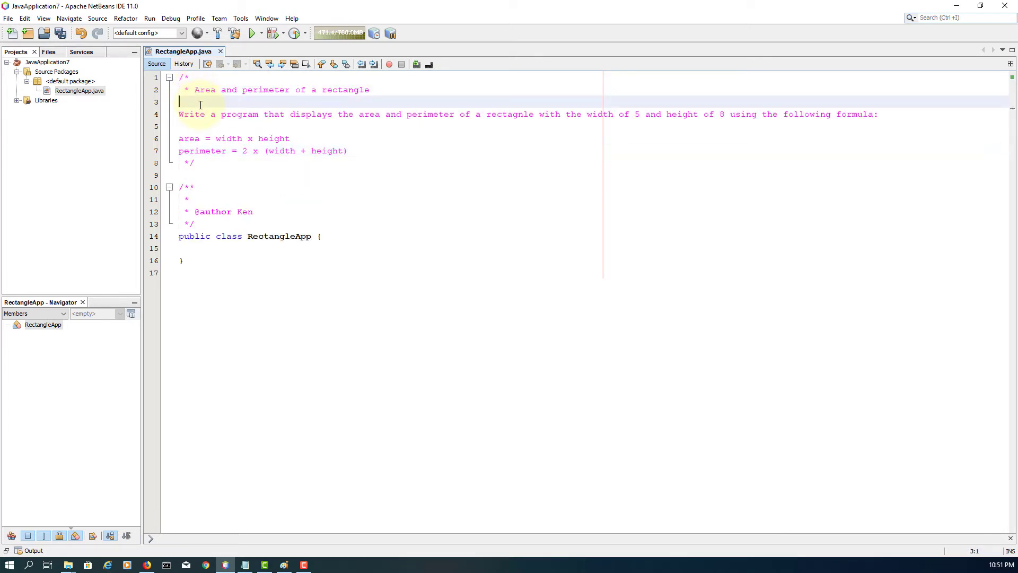
{"action": "type", "text": "*"}
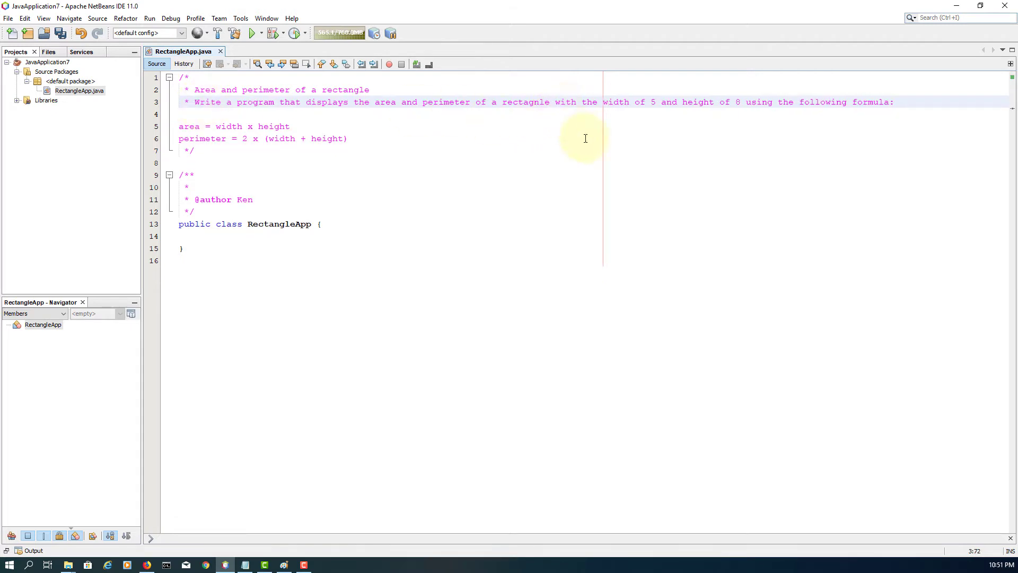
{"action": "key", "text": "Enter"}
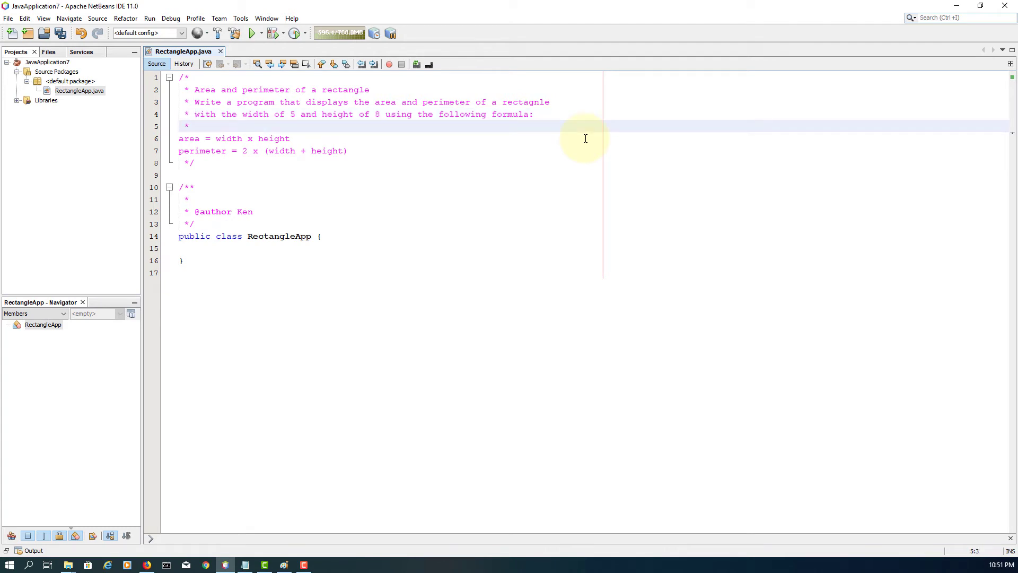
{"action": "left_click", "coordinate": [189, 138]}
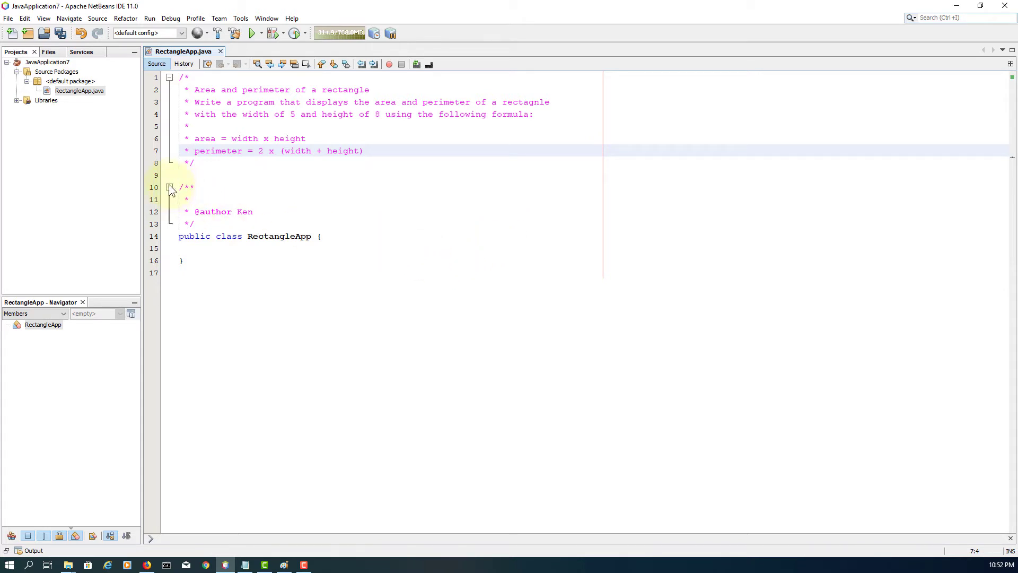
{"action": "left_click", "coordinate": [169, 188]}
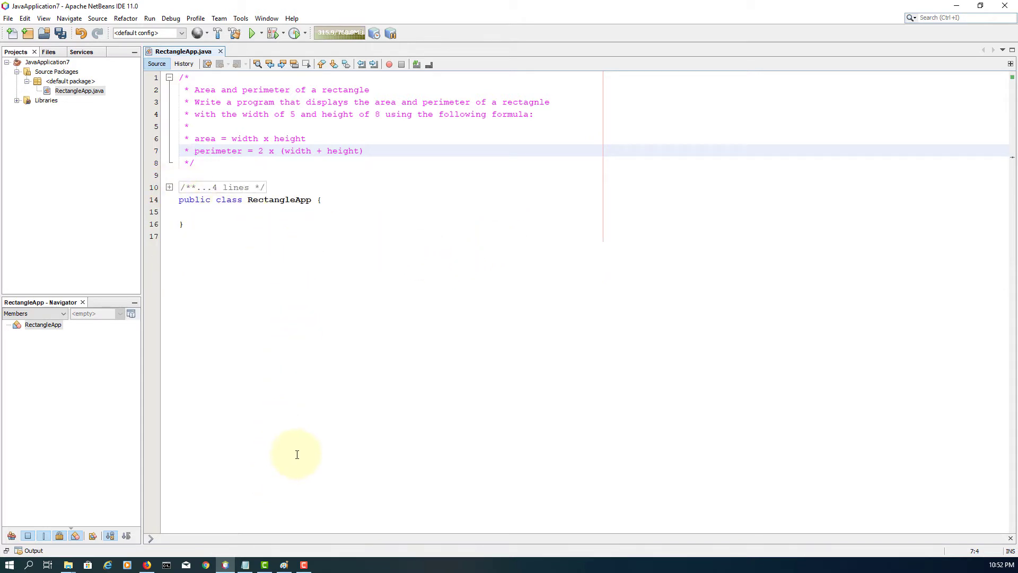
{"action": "left_click", "coordinate": [284, 564]}
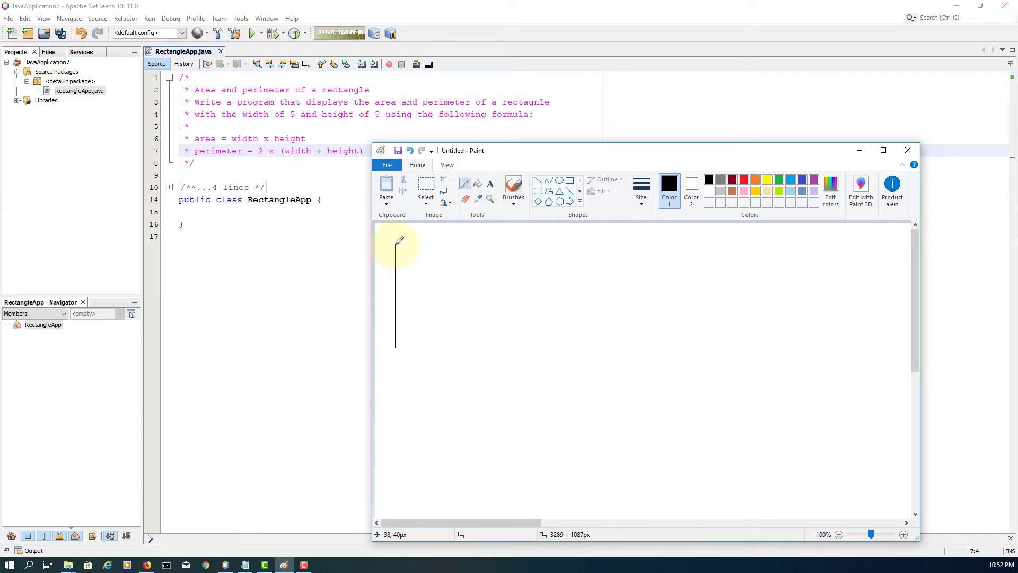
Sketch a rectangle and label it width 5 and height 8
{"action": "left_click_drag", "start_coordinate": [396, 245], "coordinate": [396, 347]}
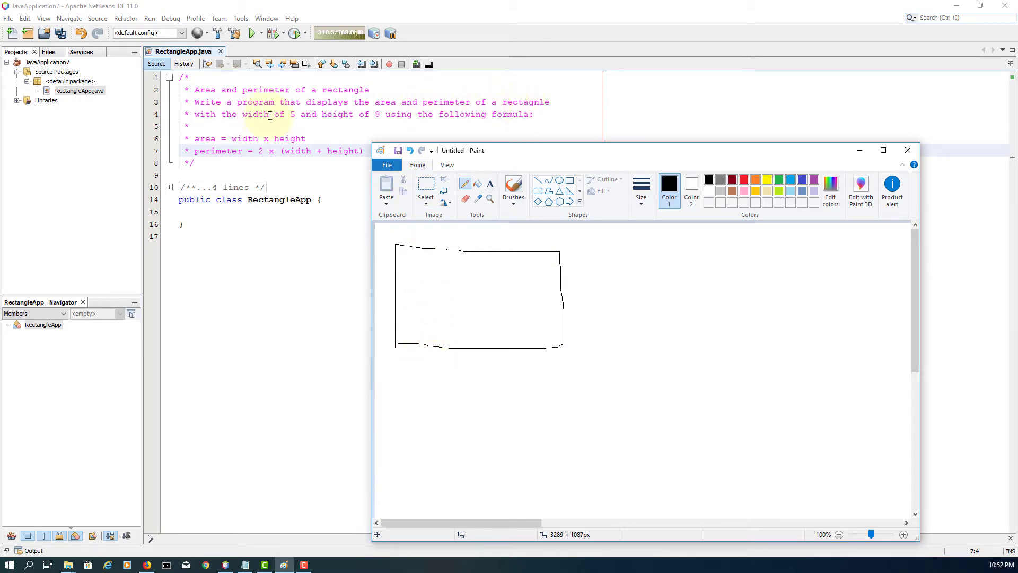
{"action": "mouse_move", "coordinate": [240, 114]}
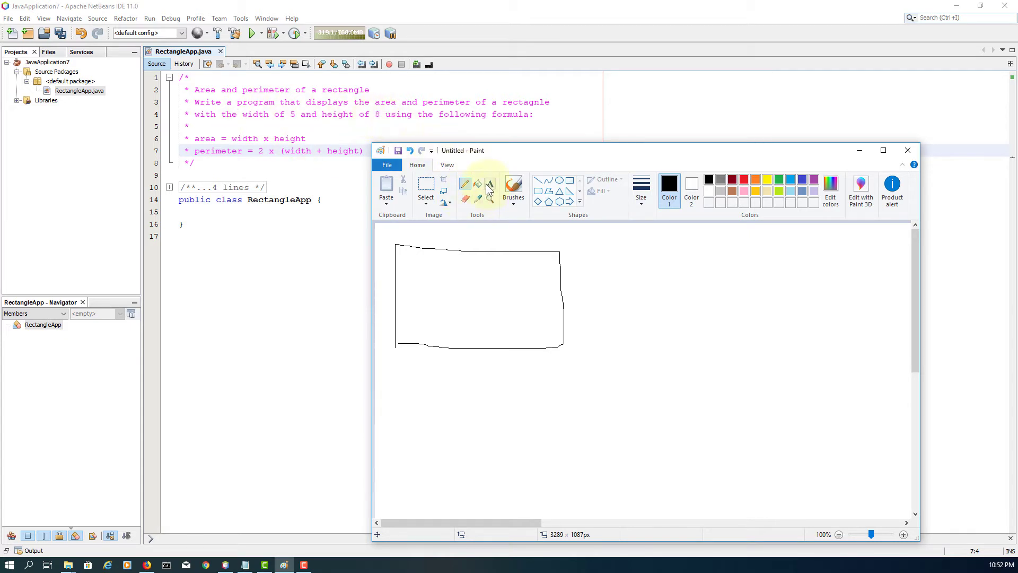
{"action": "left_click", "coordinate": [465, 184]}
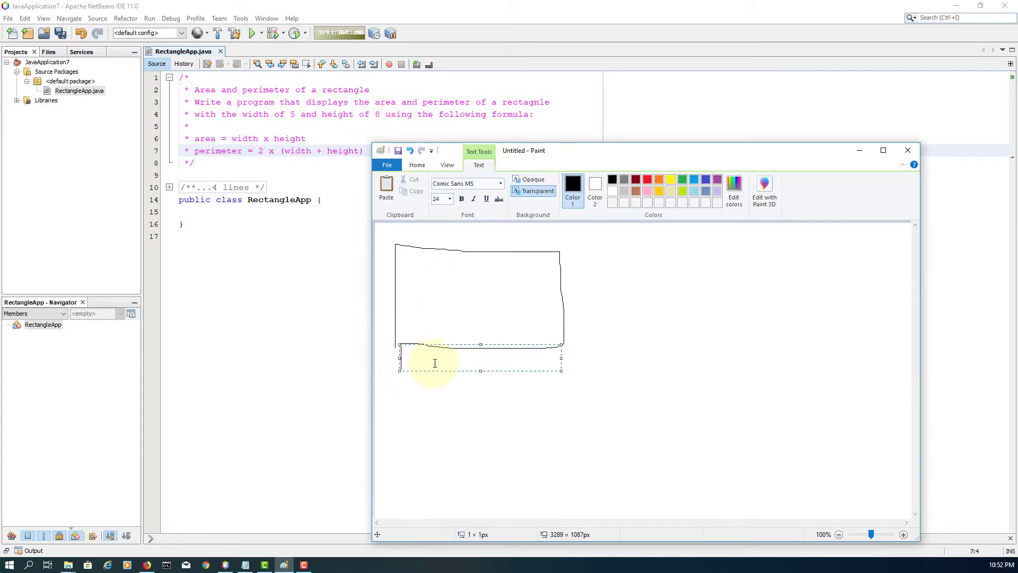
{"action": "type", "text": "width 5"}
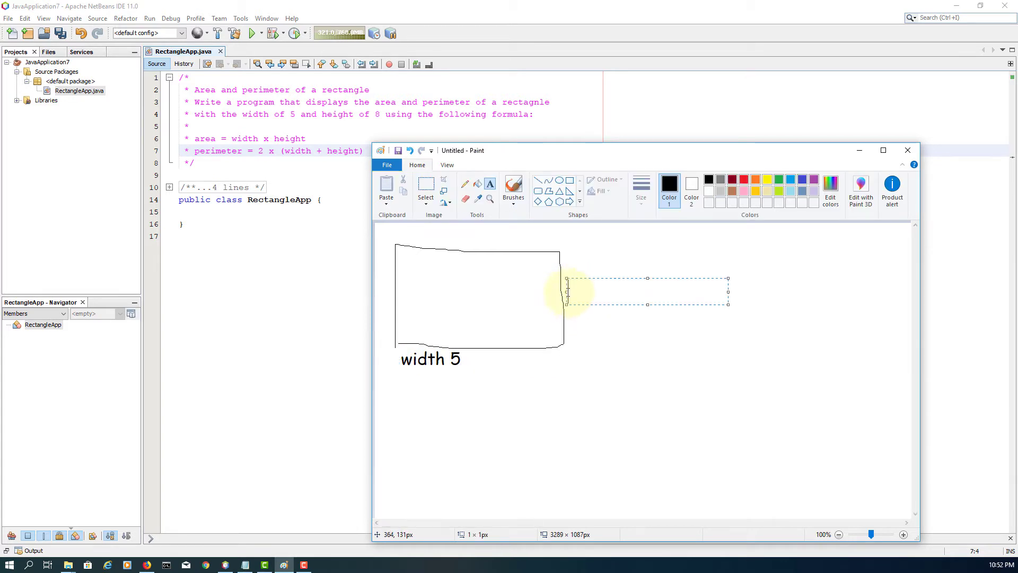
{"action": "type", "text": "height"}
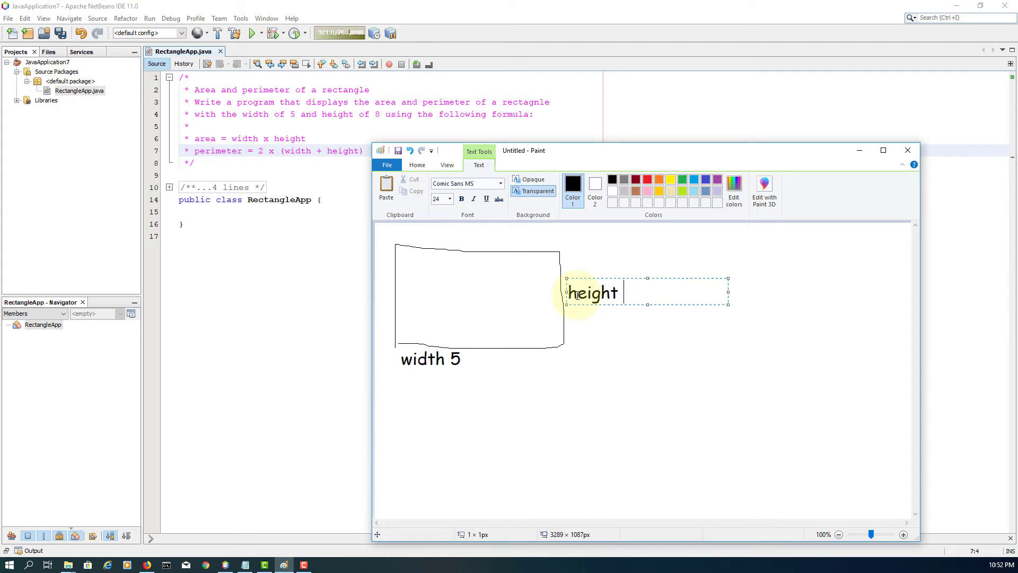
{"action": "type", "text": "8"}
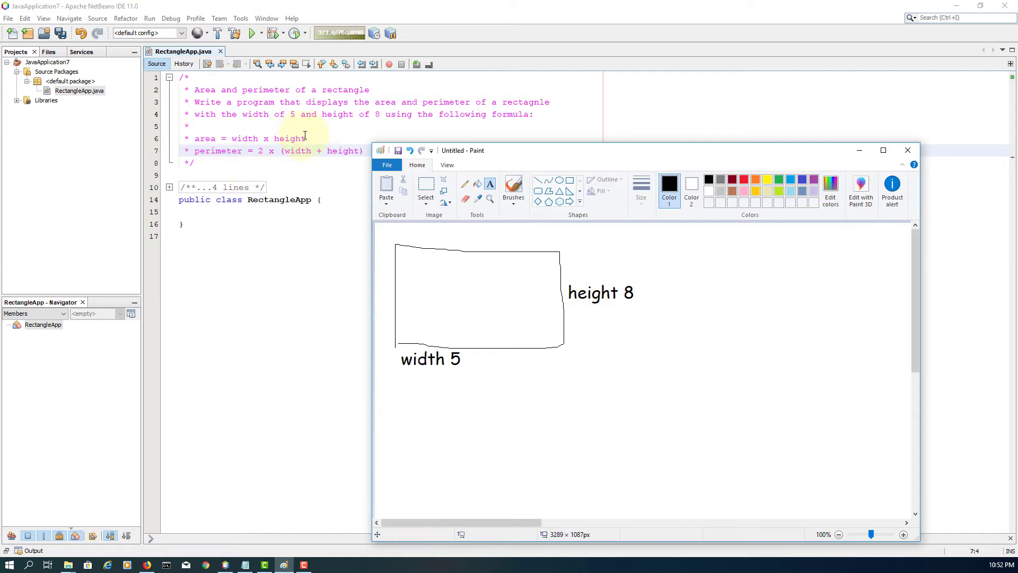
{"action": "mouse_move", "coordinate": [397, 380]}
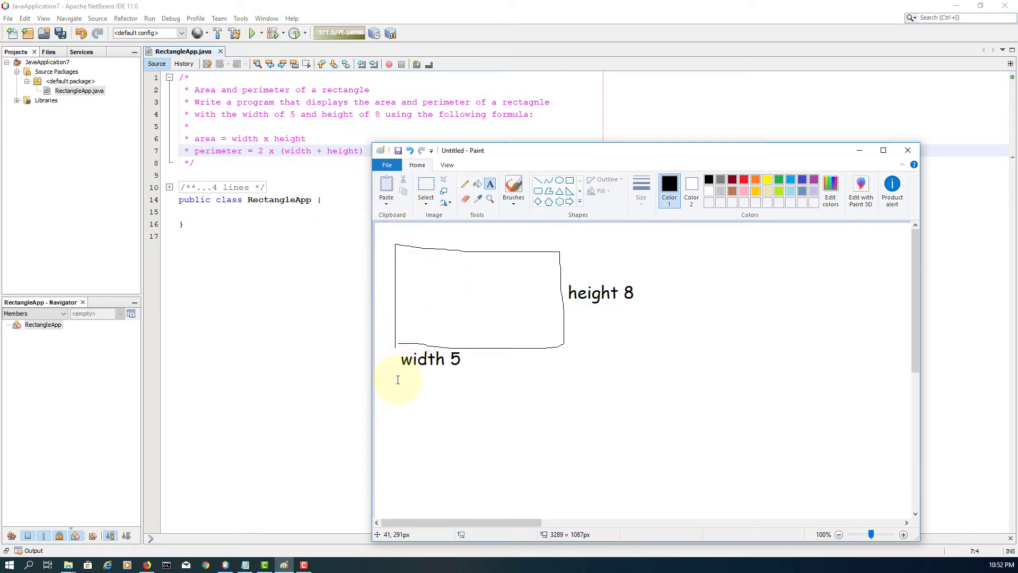
Write 'area = width * height = 5 * 8 = 40' below the sketch
{"action": "type", "text": "area = w"}
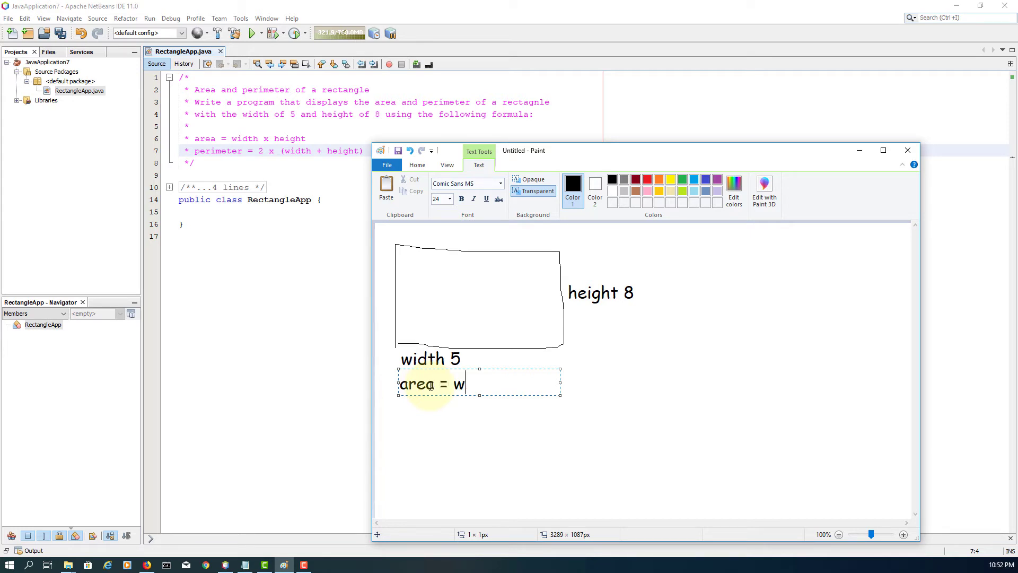
{"action": "type", "text": "idth * hei"}
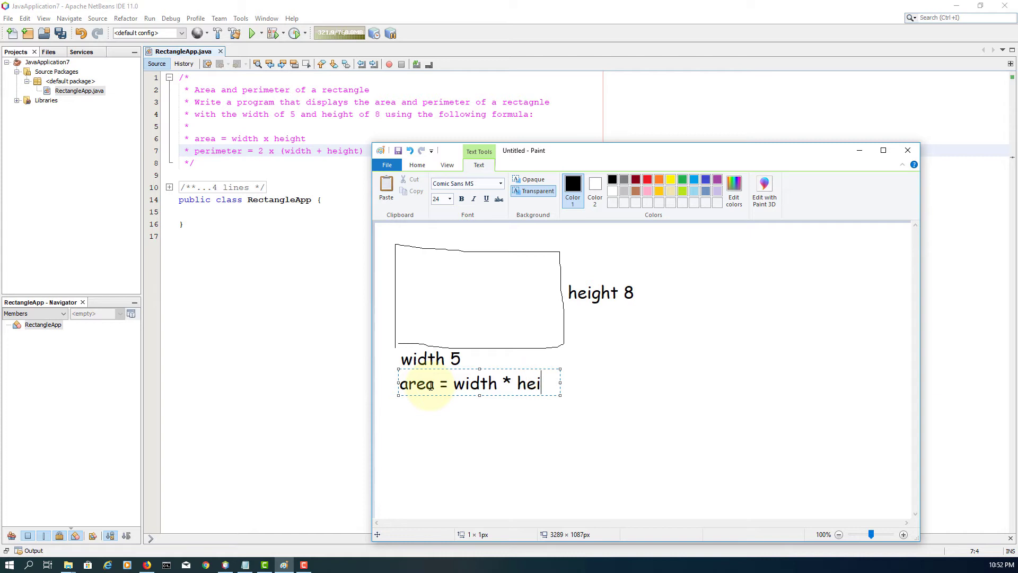
{"action": "type", "text": "ght"}
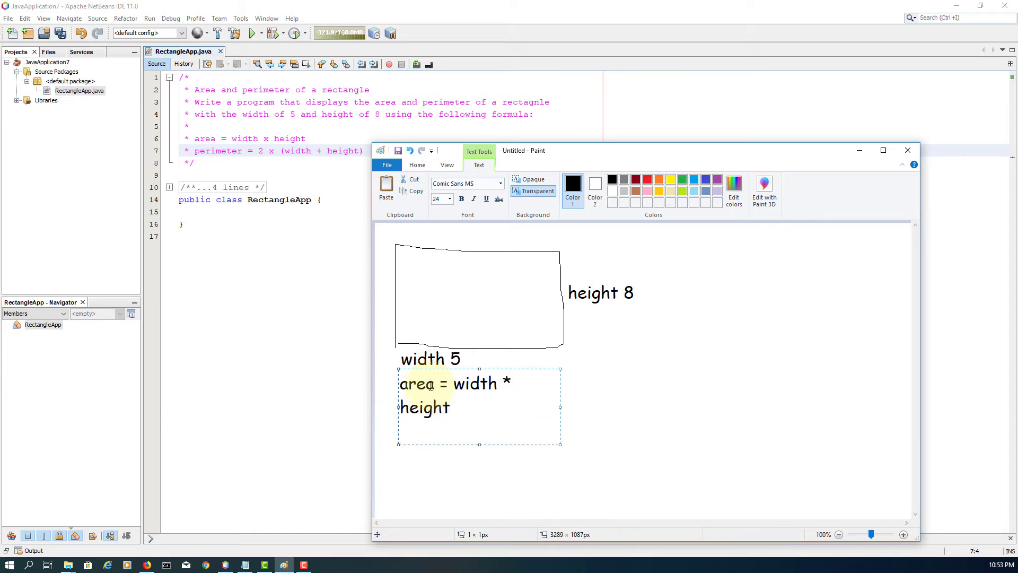
{"action": "type", "text": "="}
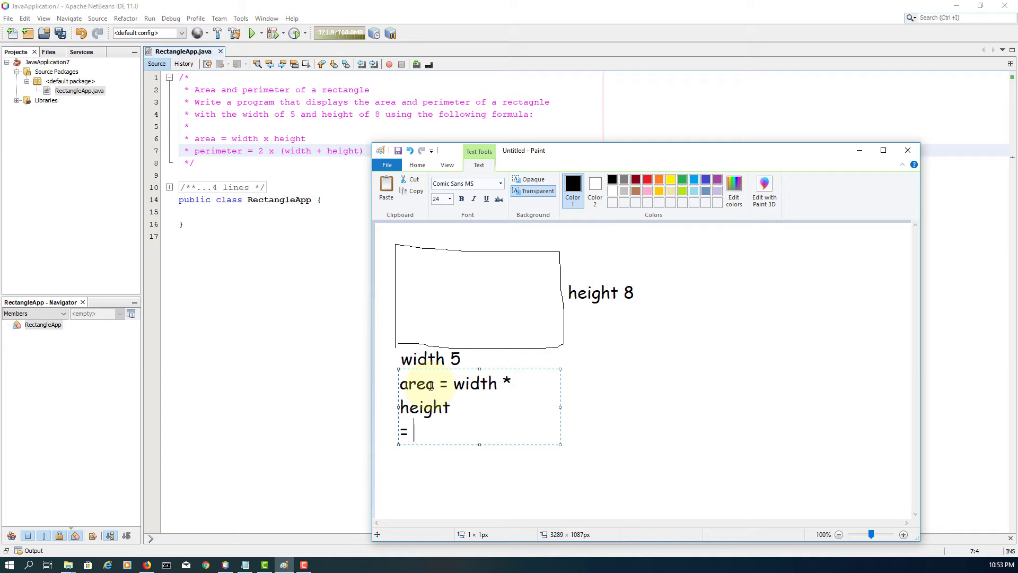
{"action": "type", "text": "5 * 8 ="}
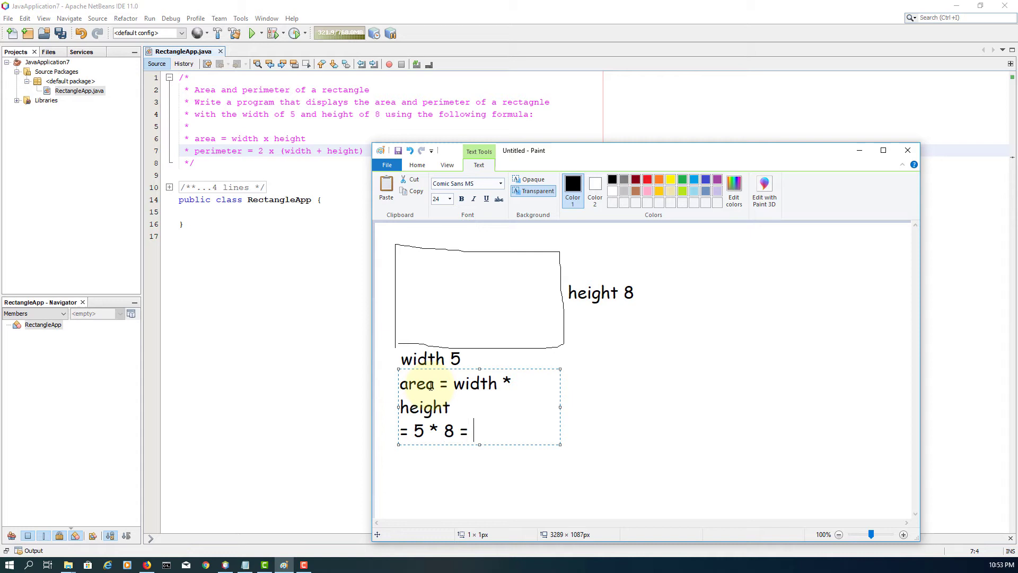
{"action": "type", "text": "40"}
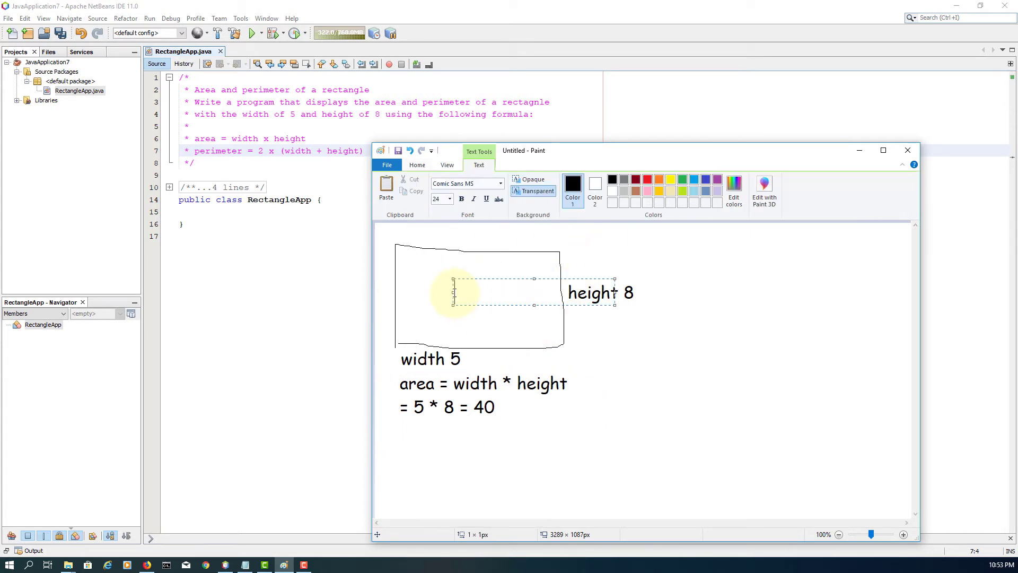
Put 40 inside the rectangle, hatch it, and trace its outline in red
{"action": "type", "text": "40"}
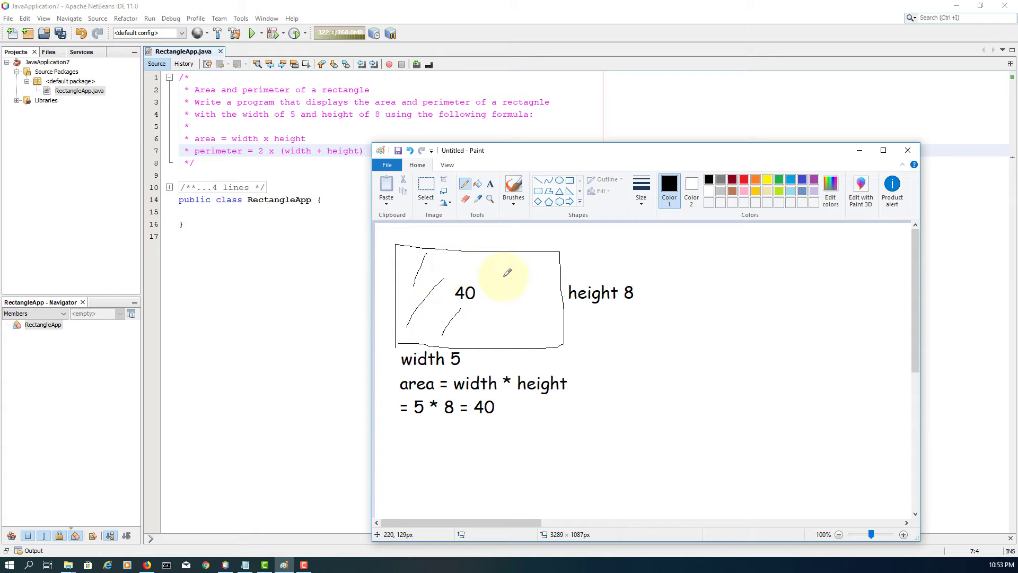
{"action": "left_click_drag", "start_coordinate": [506, 272], "coordinate": [556, 308]}
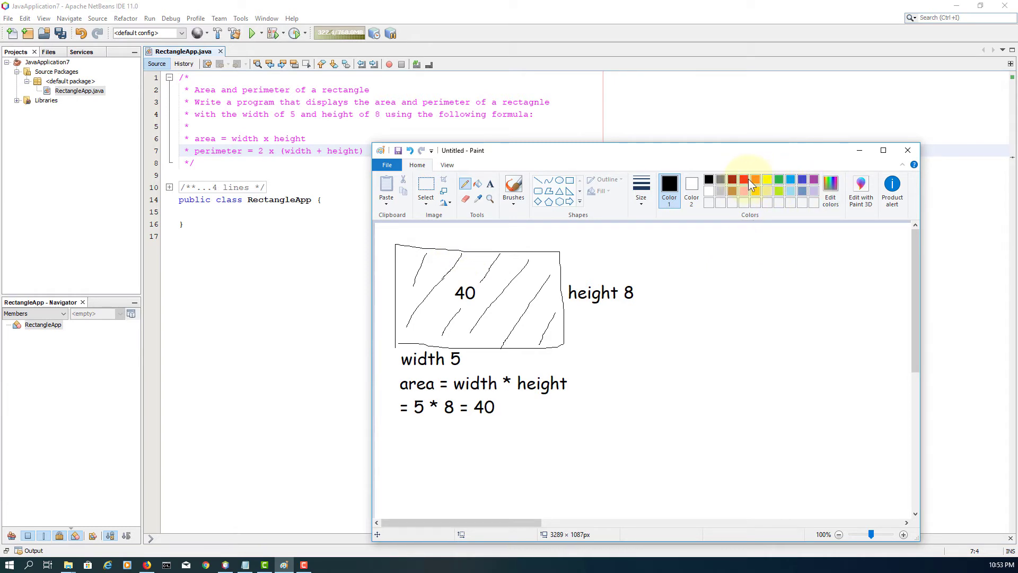
{"action": "left_click", "coordinate": [743, 180]}
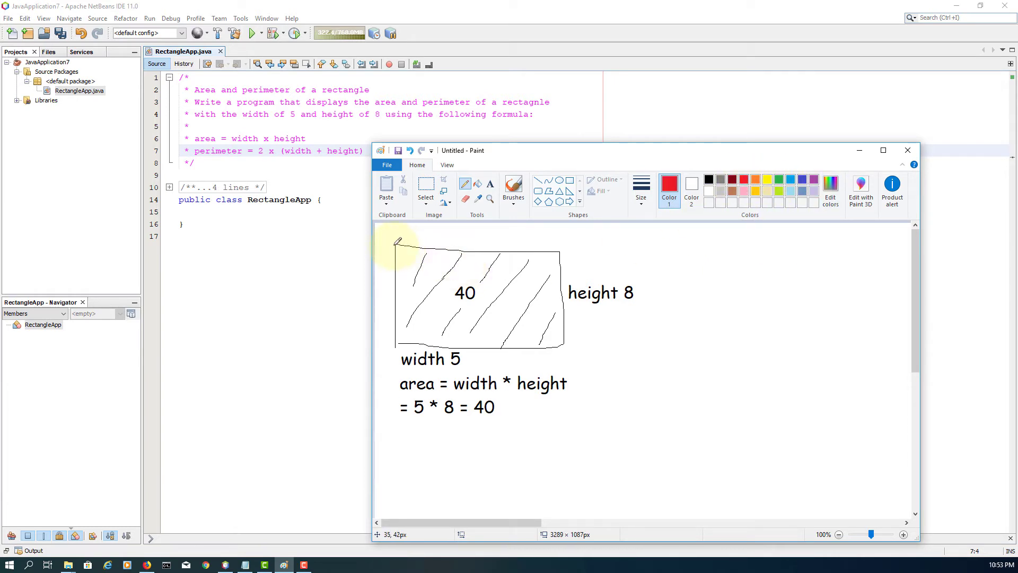
{"action": "left_click_drag", "start_coordinate": [394, 240], "coordinate": [557, 353]}
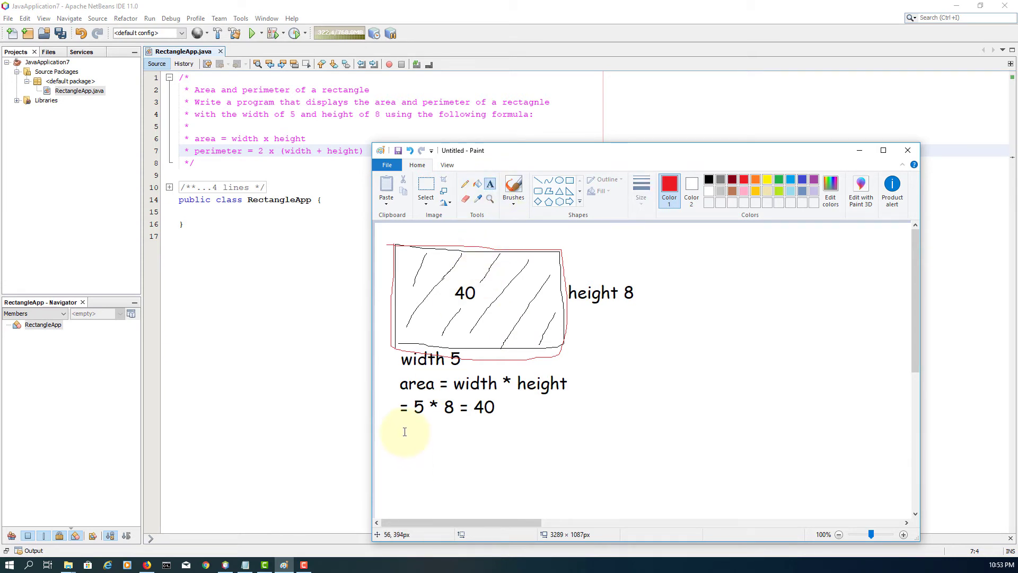
Write 'perimeter = 2 x (width + height) = 2 x (5 +8) = 26' in red
{"action": "type", "text": "p"}
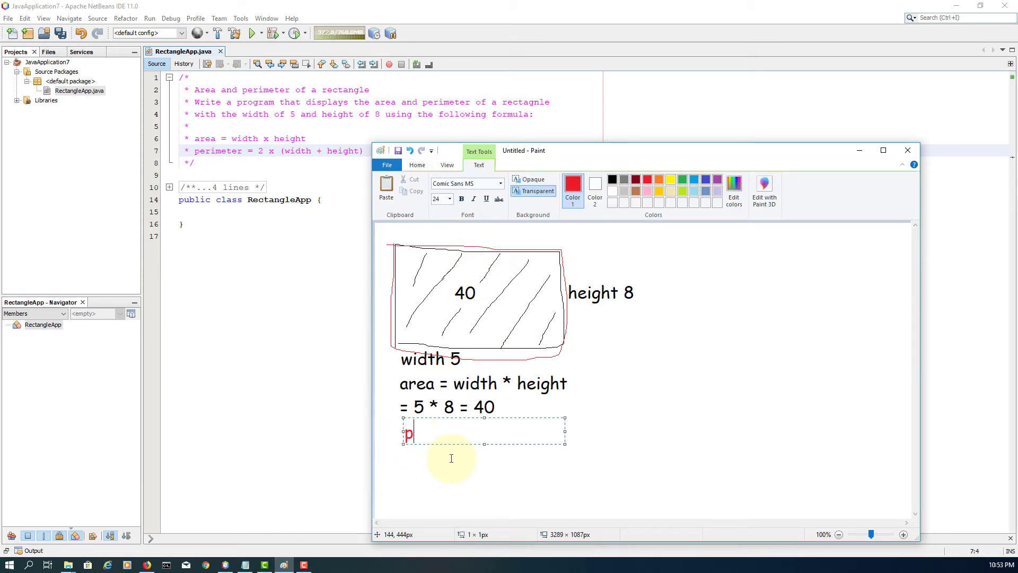
{"action": "type", "text": "erime"}
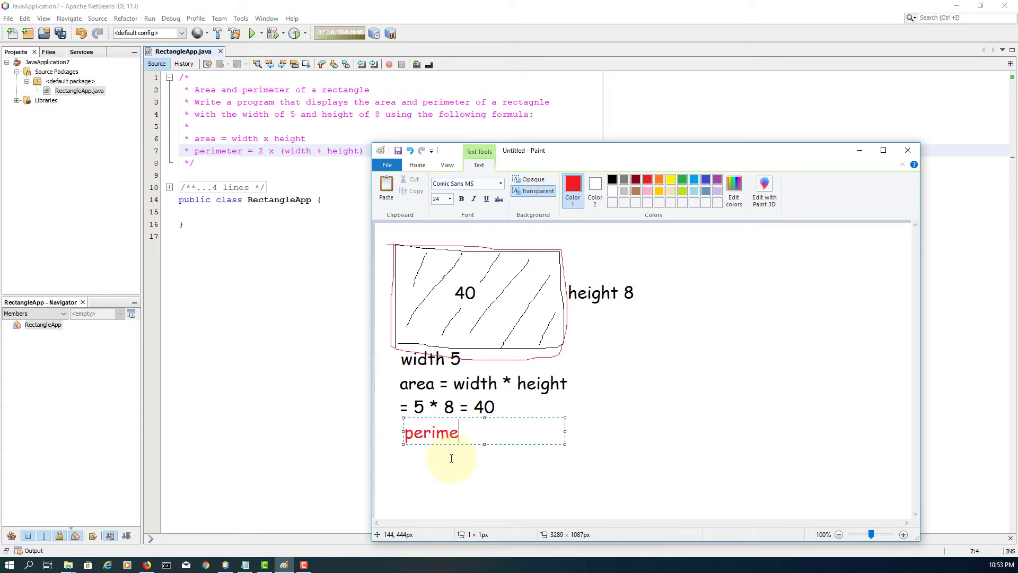
{"action": "type", "text": "ter ="}
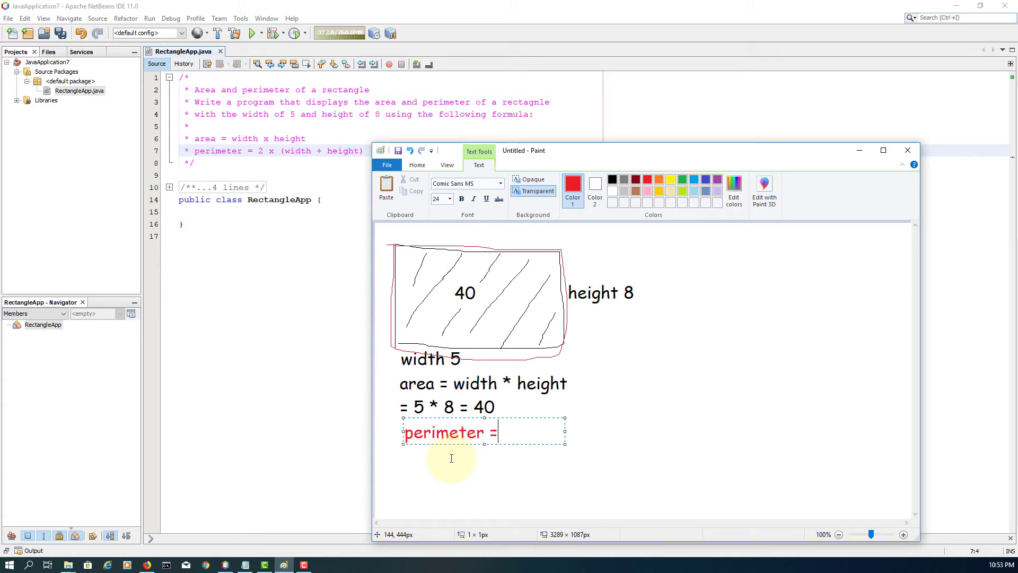
{"action": "type", "text": "2"}
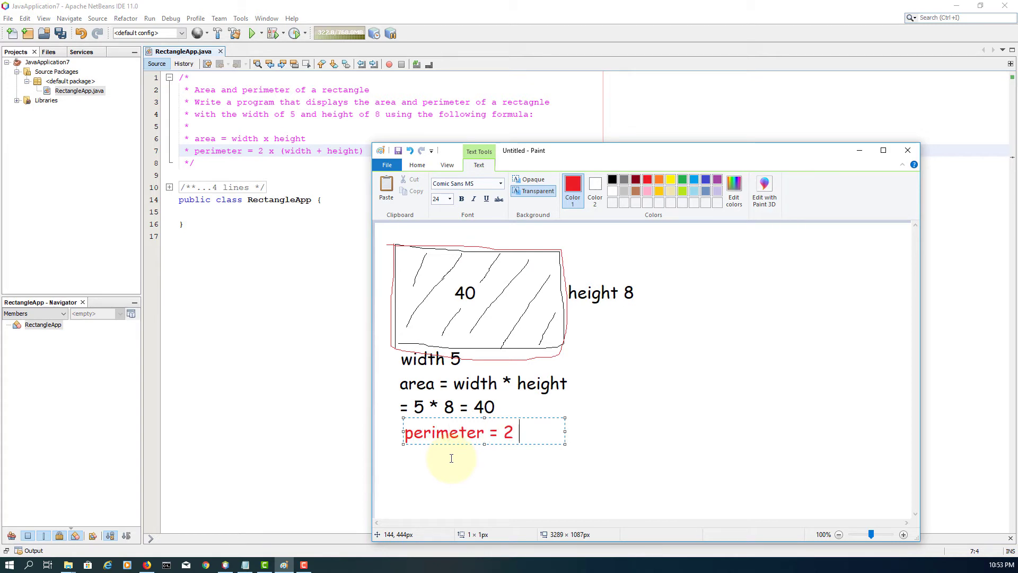
{"action": "type", "text": "x (width"}
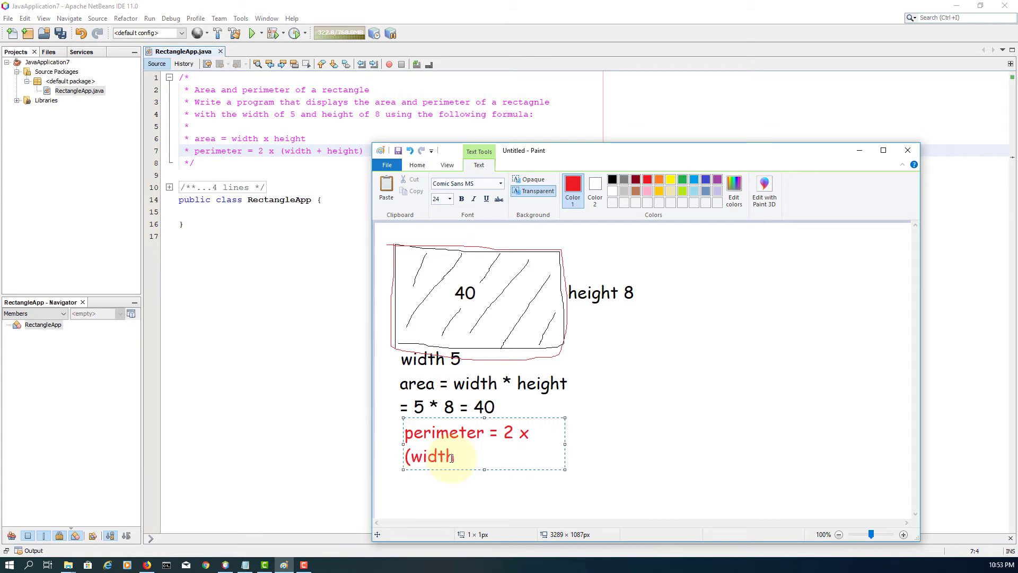
{"action": "type", "text": "+ h"}
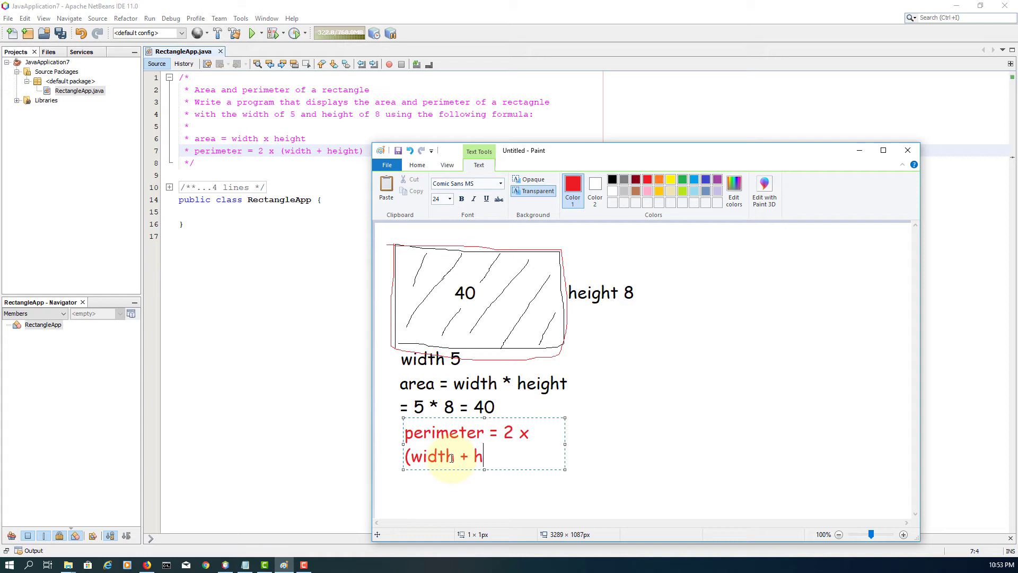
{"action": "type", "text": "eight"}
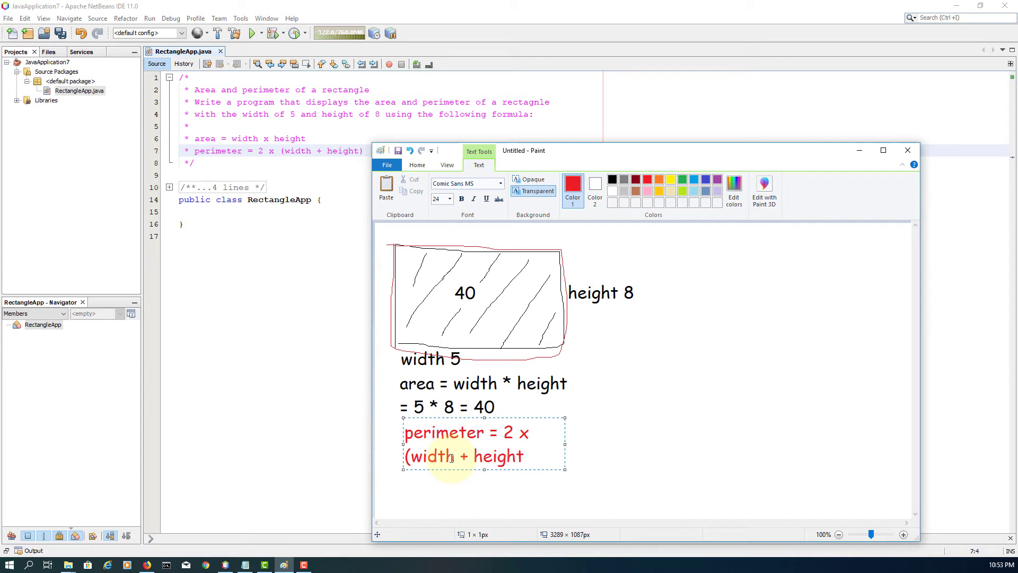
{"action": "type", "text": ")"}
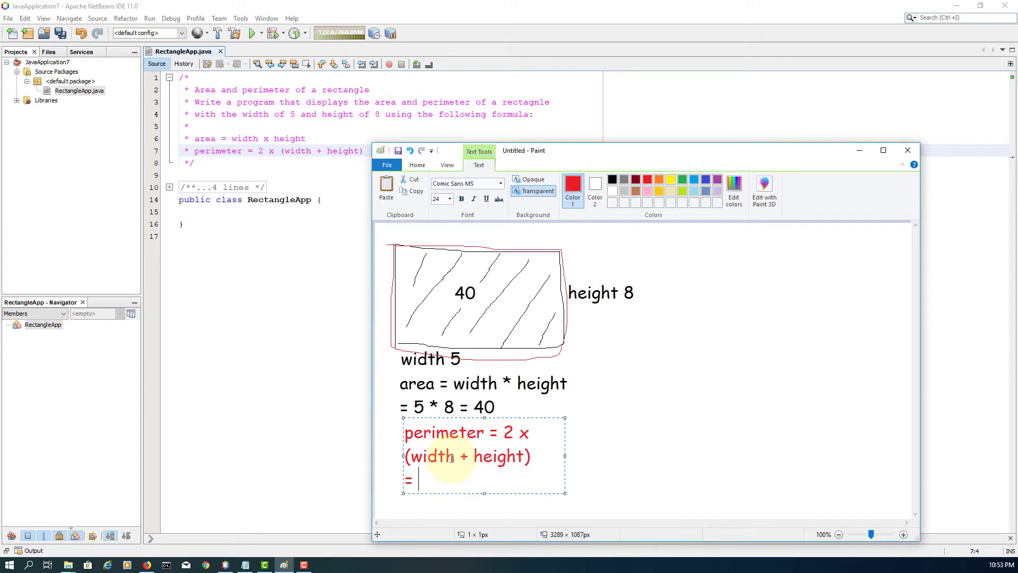
{"action": "type", "text": "2 x ("}
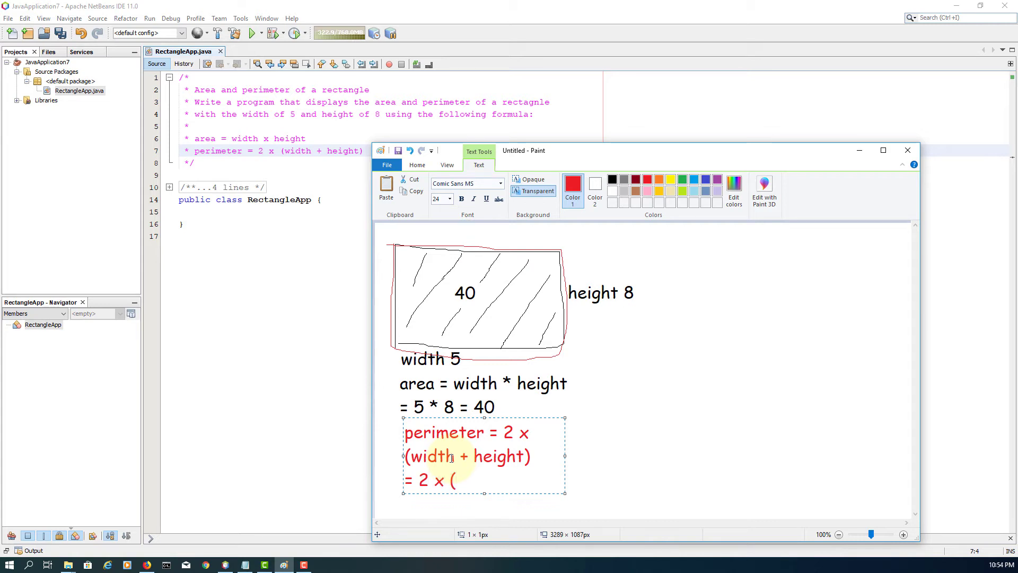
{"action": "type", "text": "5"}
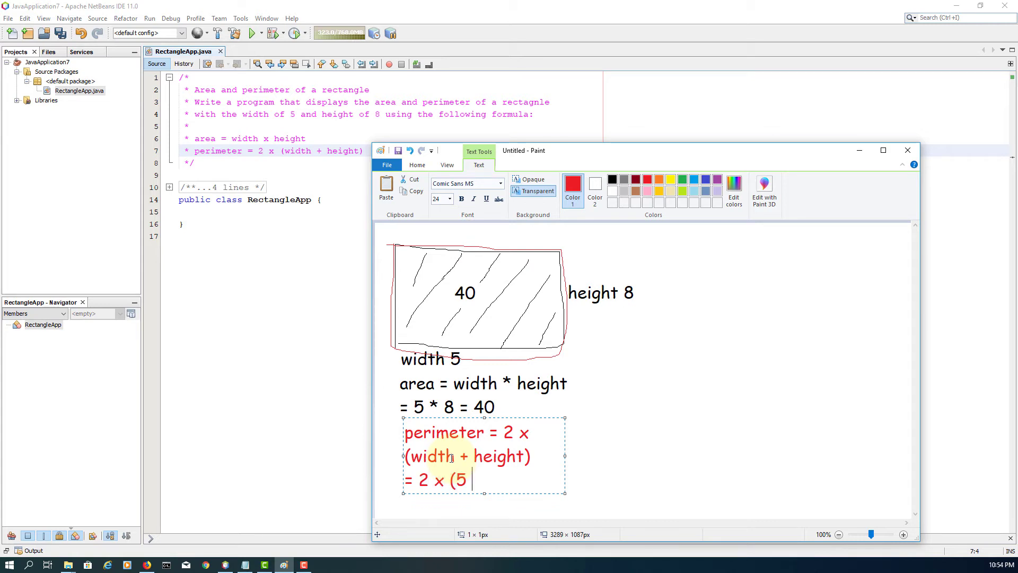
{"action": "type", "text": "+"}
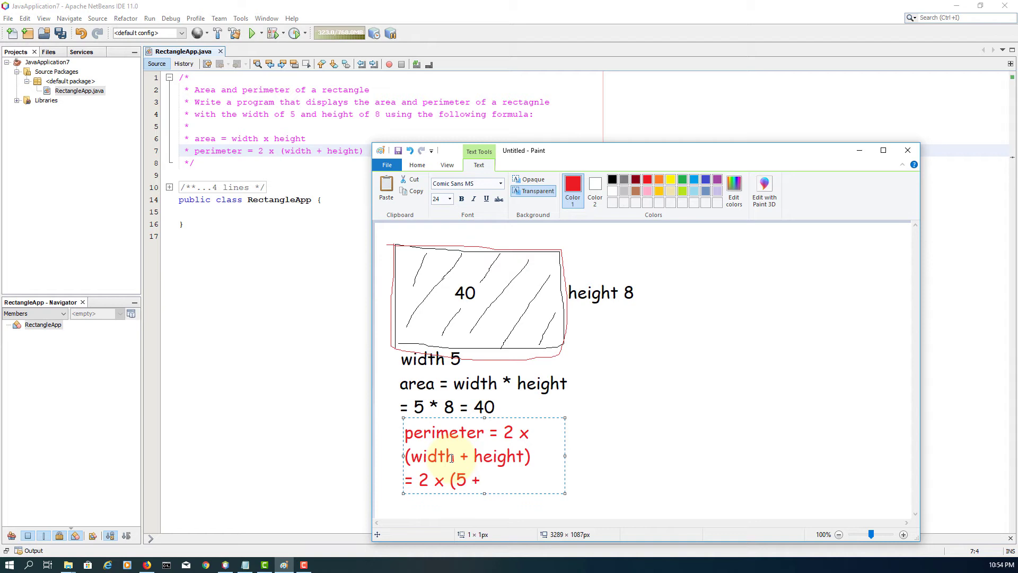
{"action": "type", "text": "8) ="}
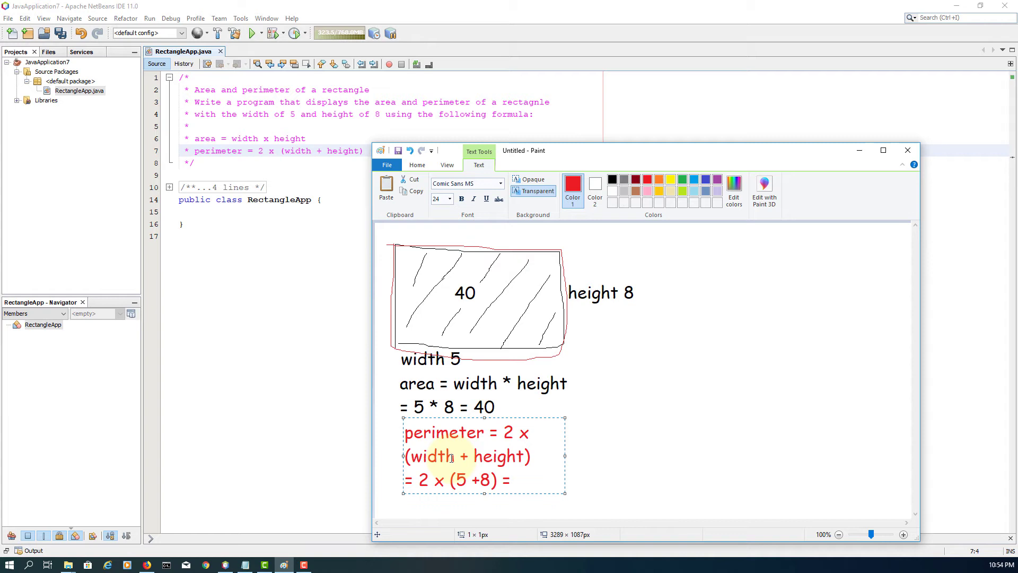
{"action": "type", "text": "26"}
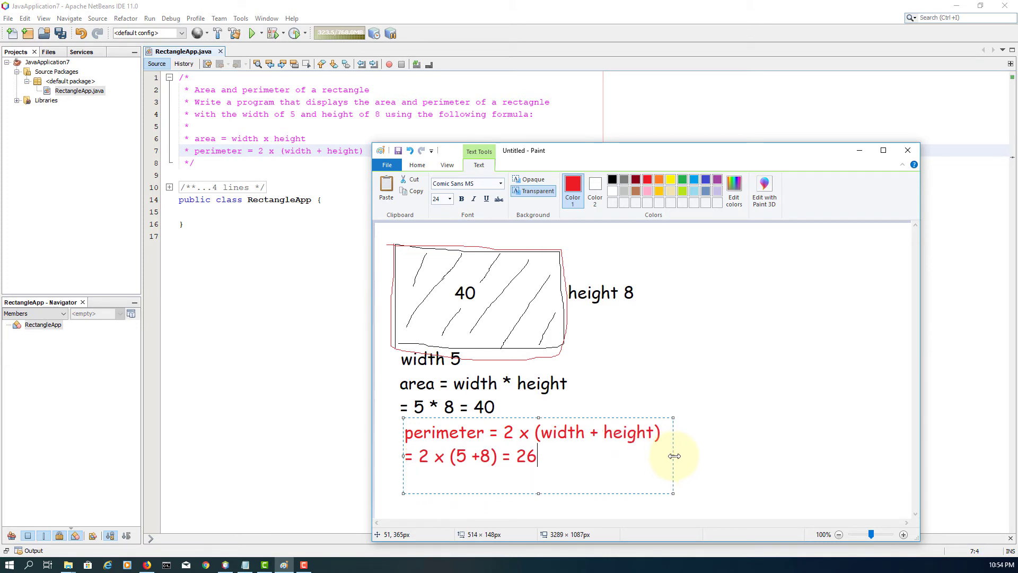
{"action": "mouse_move", "coordinate": [692, 451]}
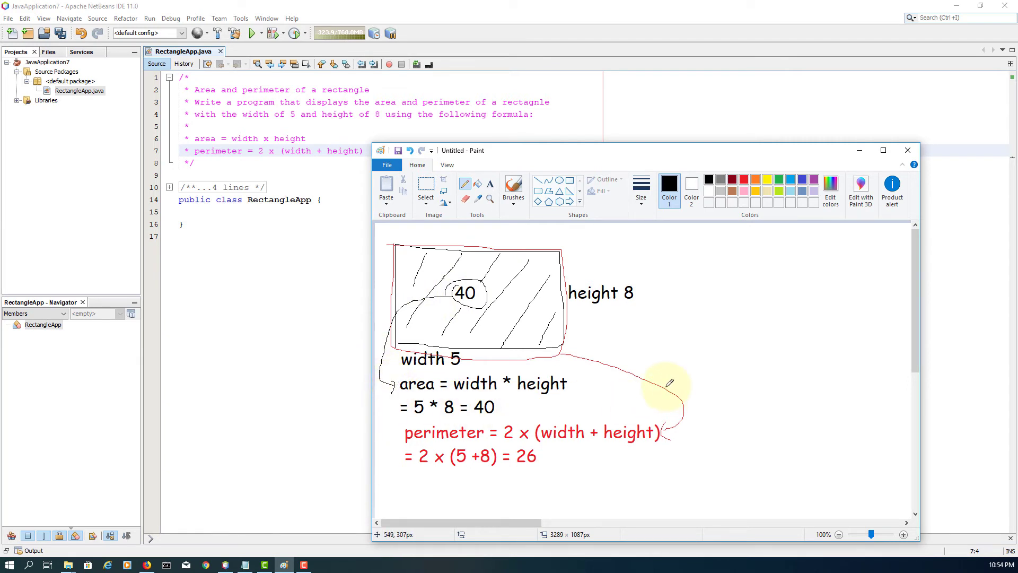
{"action": "mouse_move", "coordinate": [668, 379]}
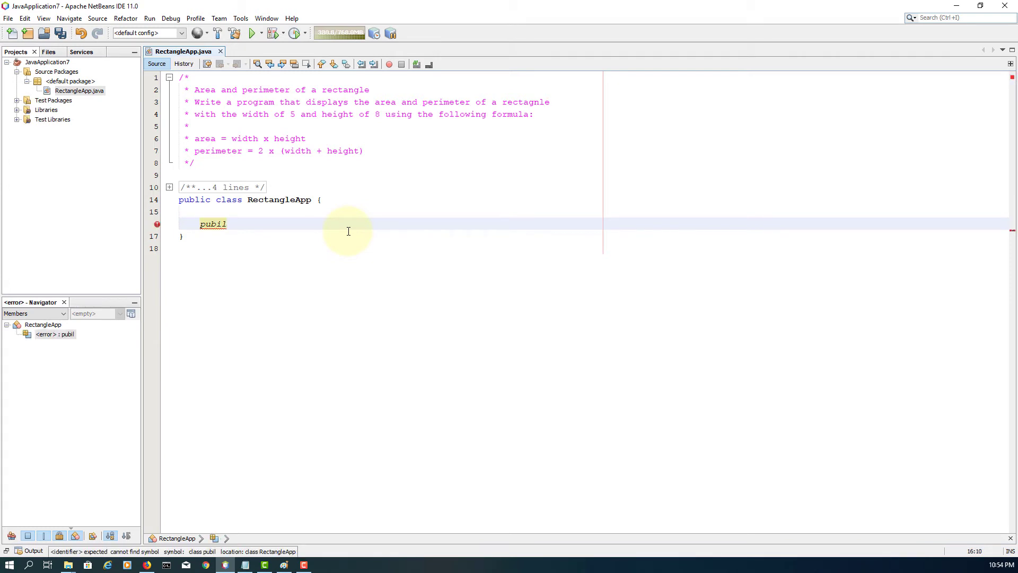
Type the public static void main(String[] args) method in RectangleApp
{"action": "type", "text": "public stat"}
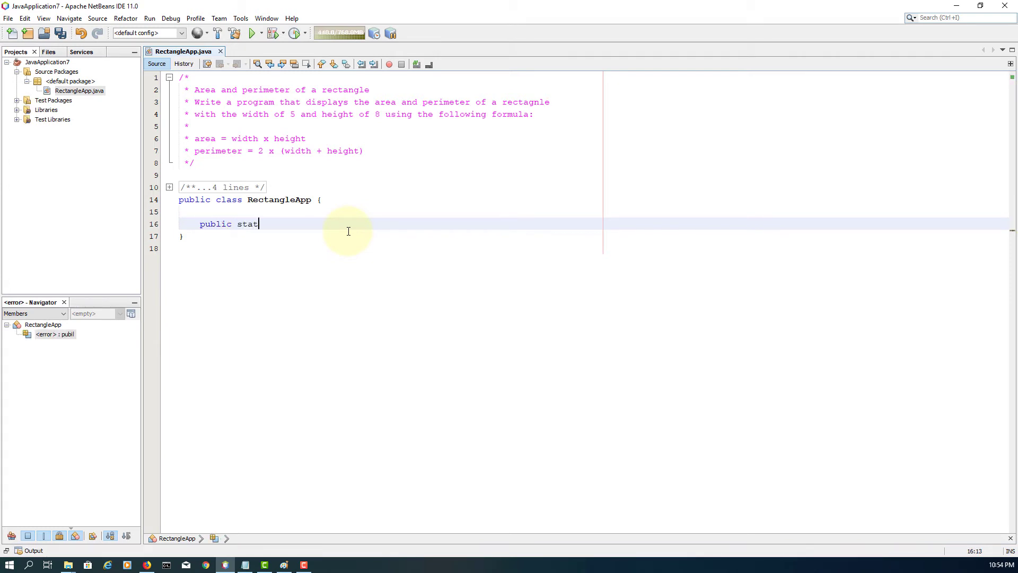
{"action": "type", "text": "ic void m"}
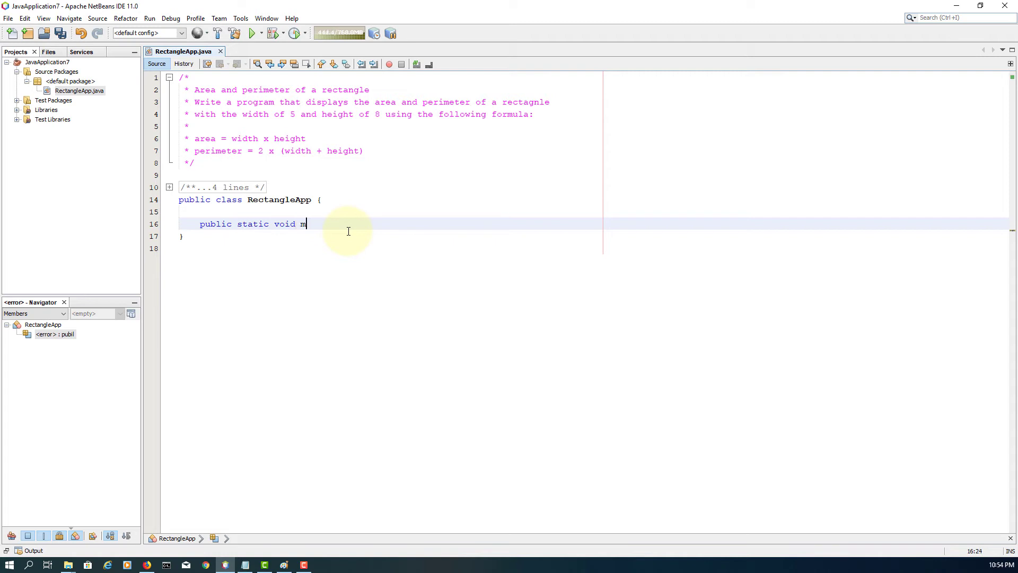
{"action": "type", "text": "ain(Str"}
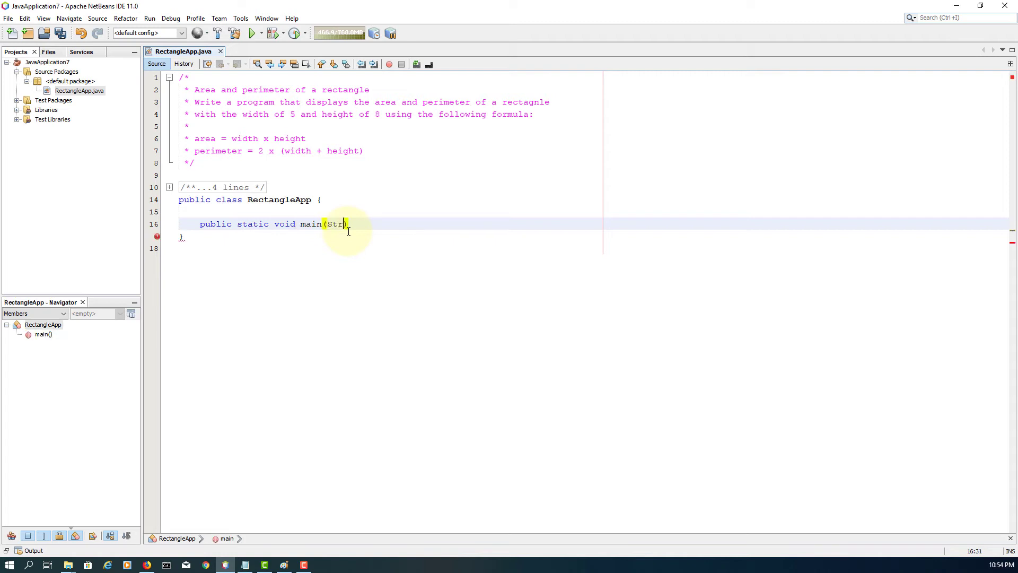
{"action": "type", "text": "ing)"}
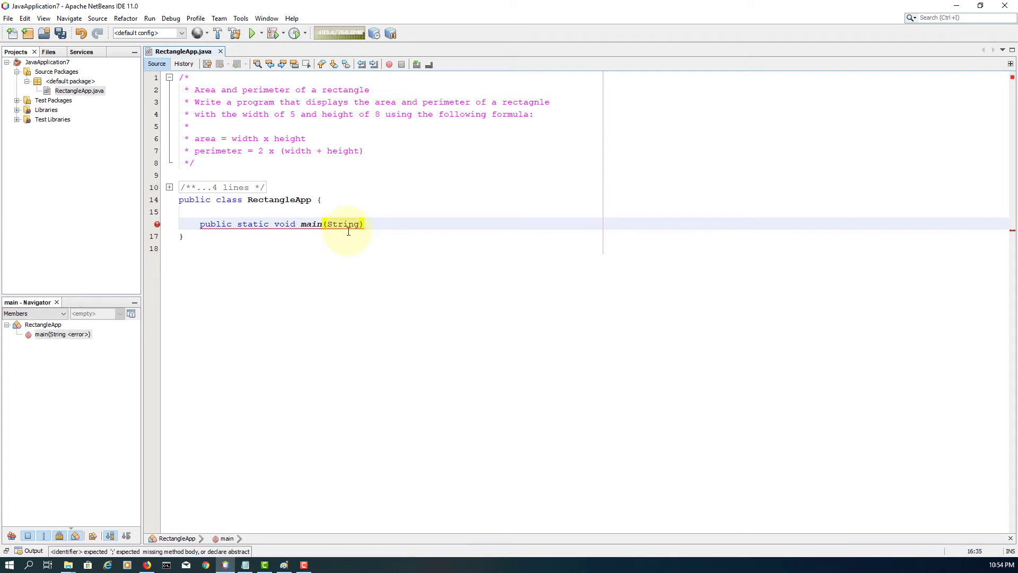
{"action": "type", "text": "[] args"}
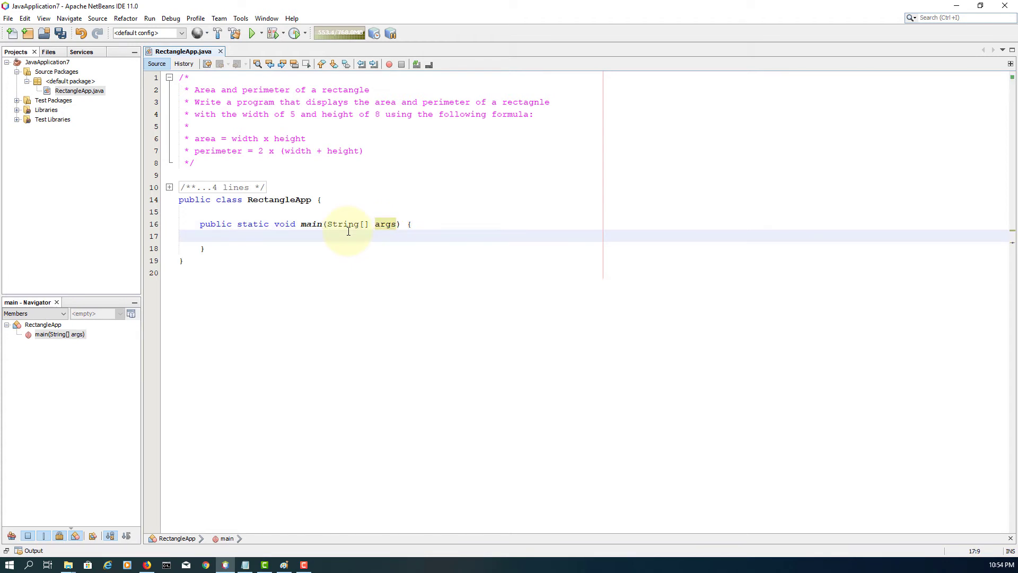
Add // Input, // Process and // Output comment lines inside main
{"action": "type", "text": "//"}
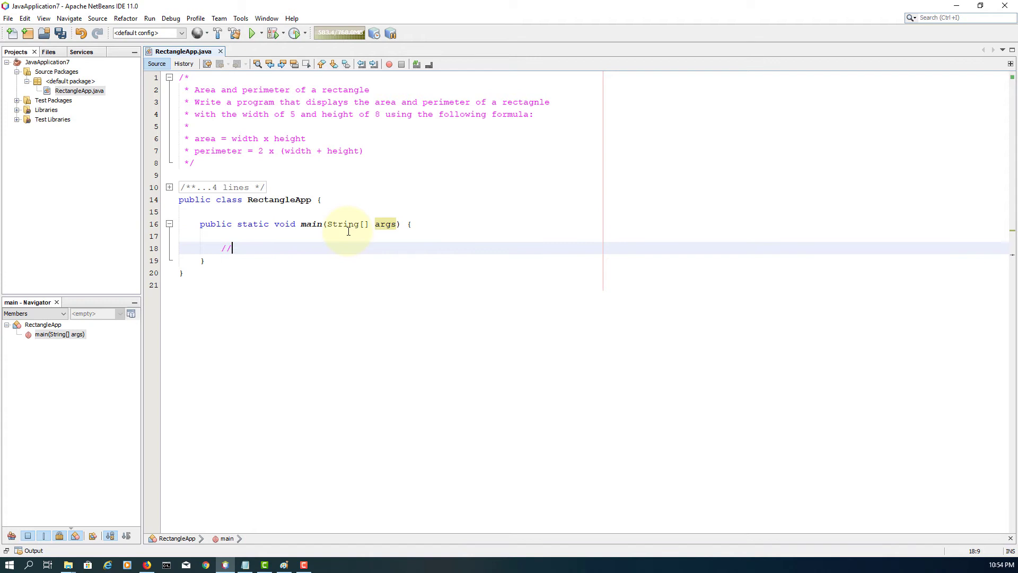
{"action": "type", "text": "Input"}
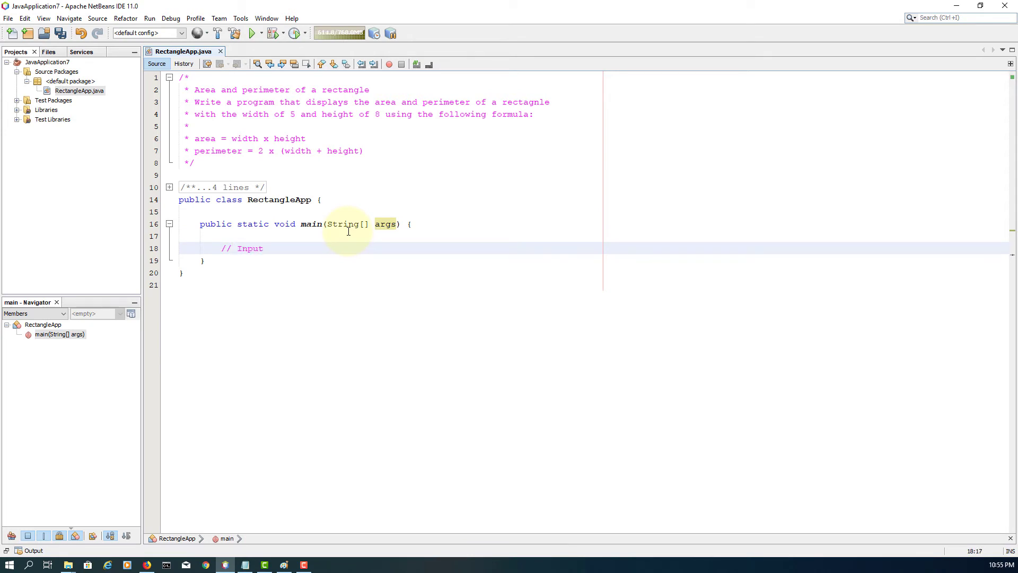
{"action": "type", "text": "// Process"}
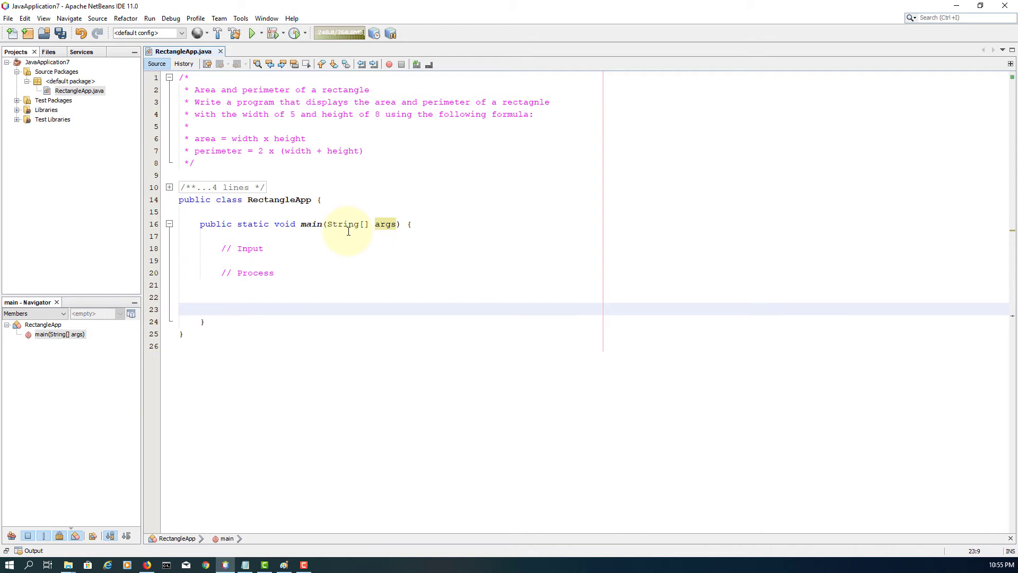
{"action": "type", "text": "// Output"}
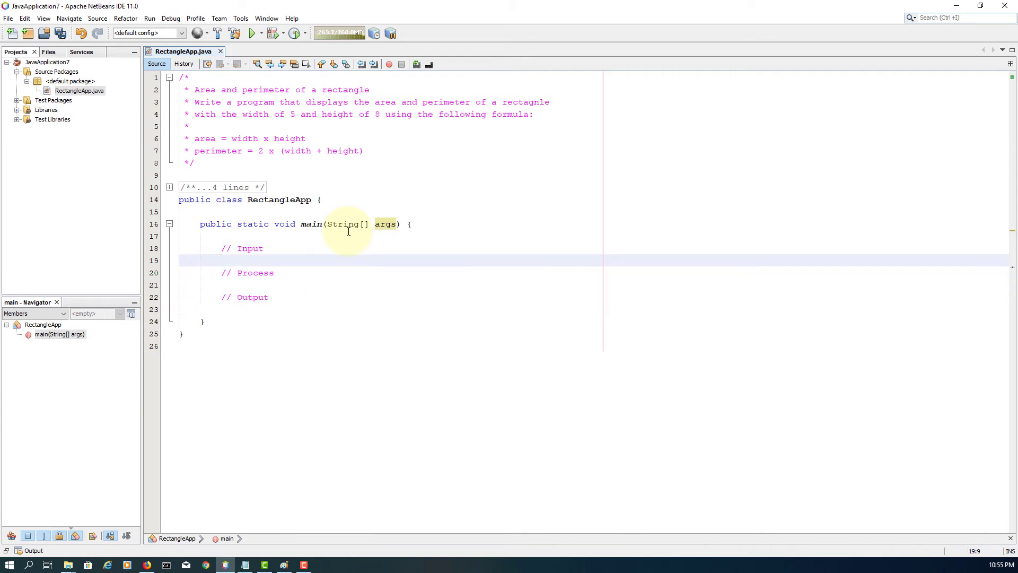
Declare int width = 5 and int height = 8 under // Input
{"action": "type", "text": "int"}
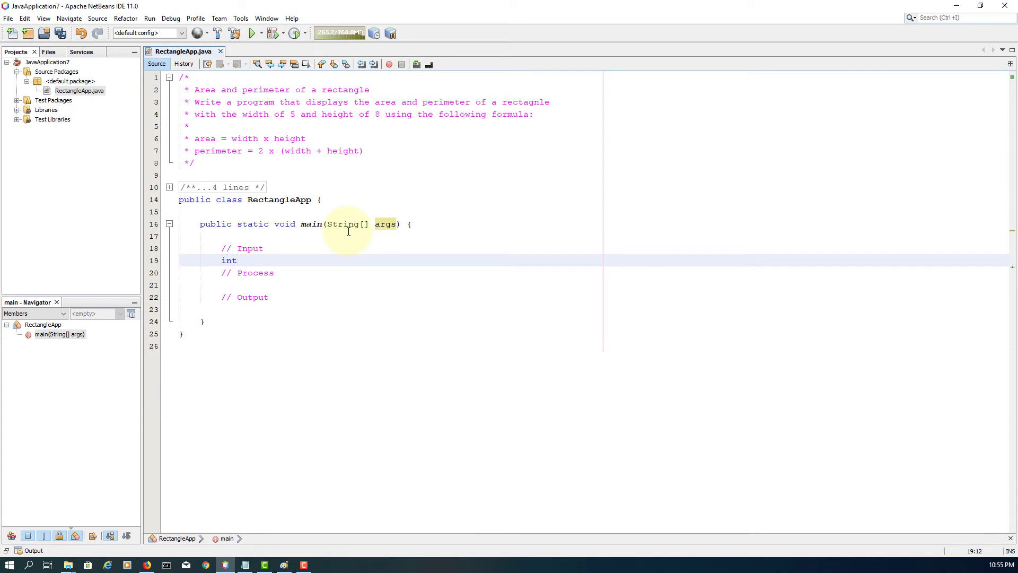
{"action": "type", "text": "width"}
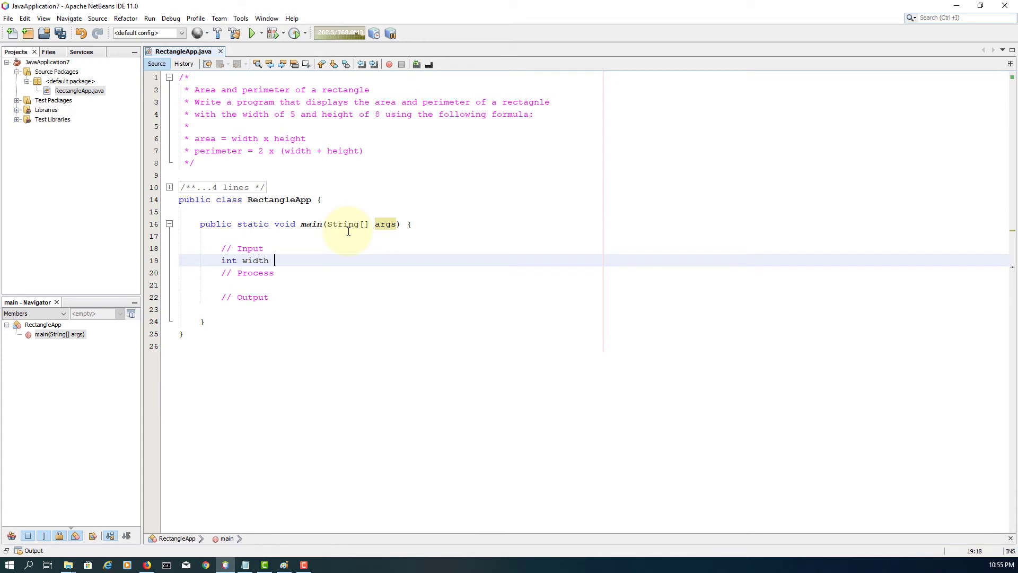
{"action": "type", "text": "= 5;"}
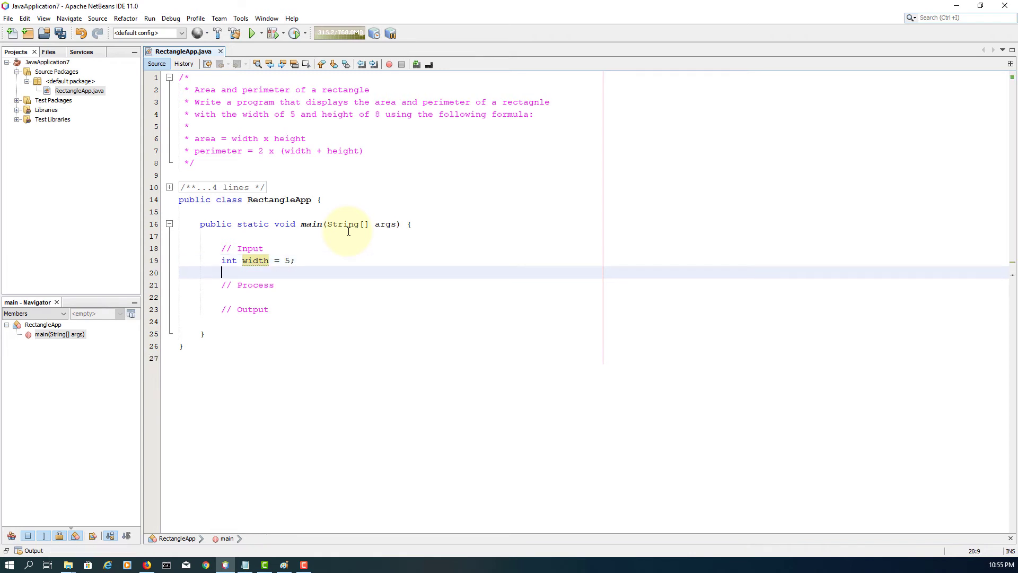
{"action": "type", "text": "int"}
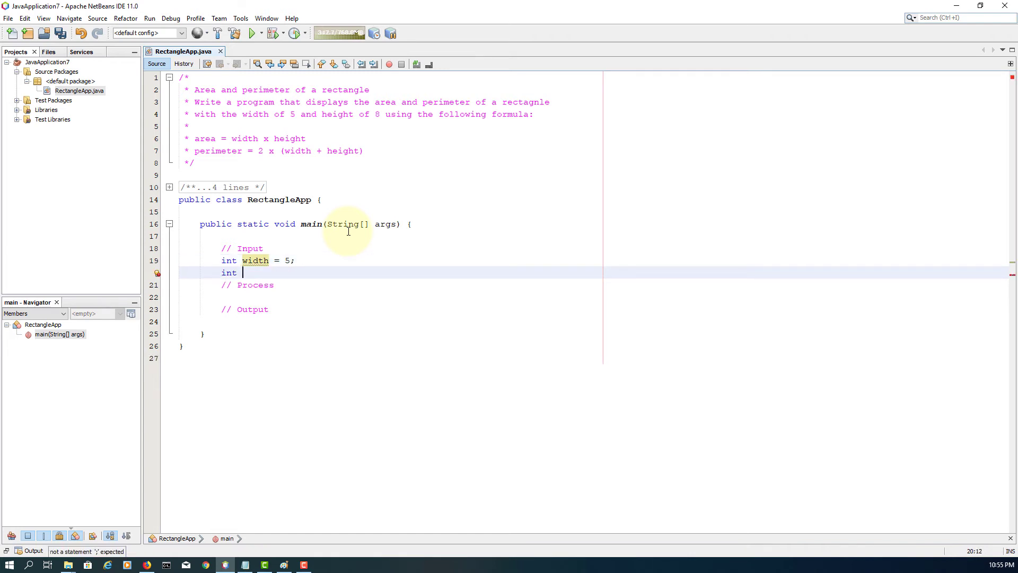
{"action": "type", "text": "hei"}
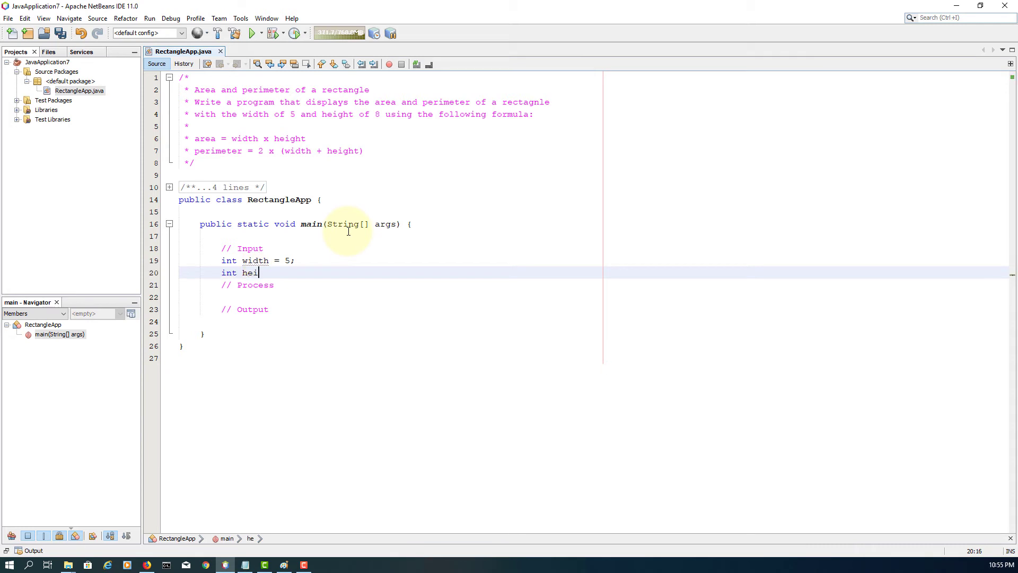
{"action": "type", "text": "ght = 8;"}
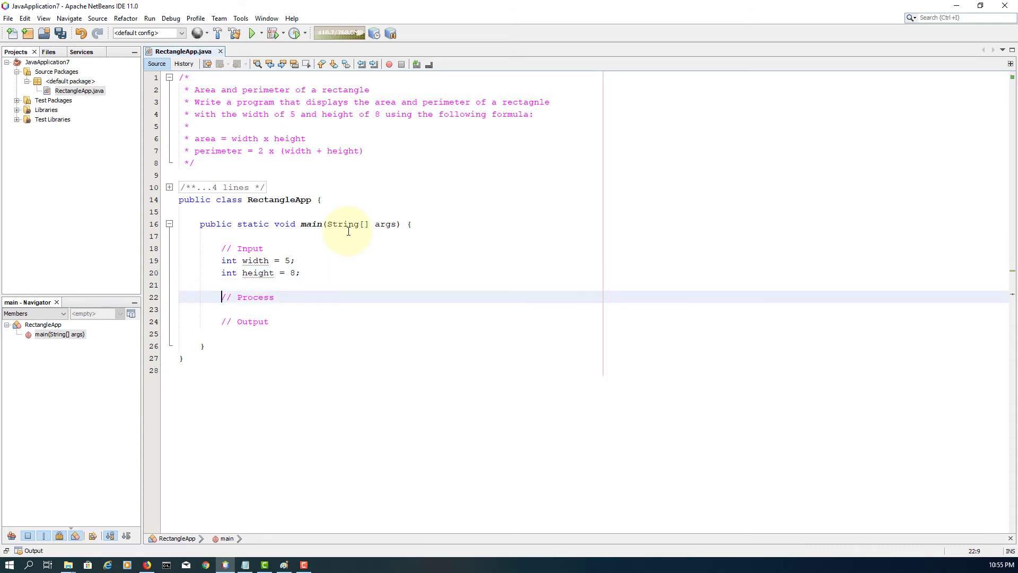
{"action": "type", "text": "area ="}
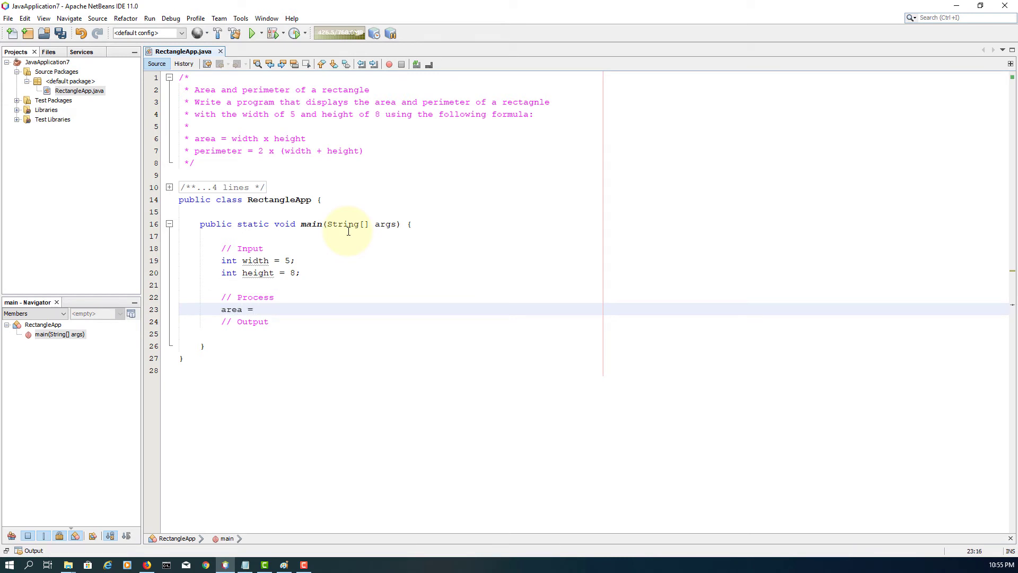
Compute area = width * height under // Process
{"action": "type", "text": "width"}
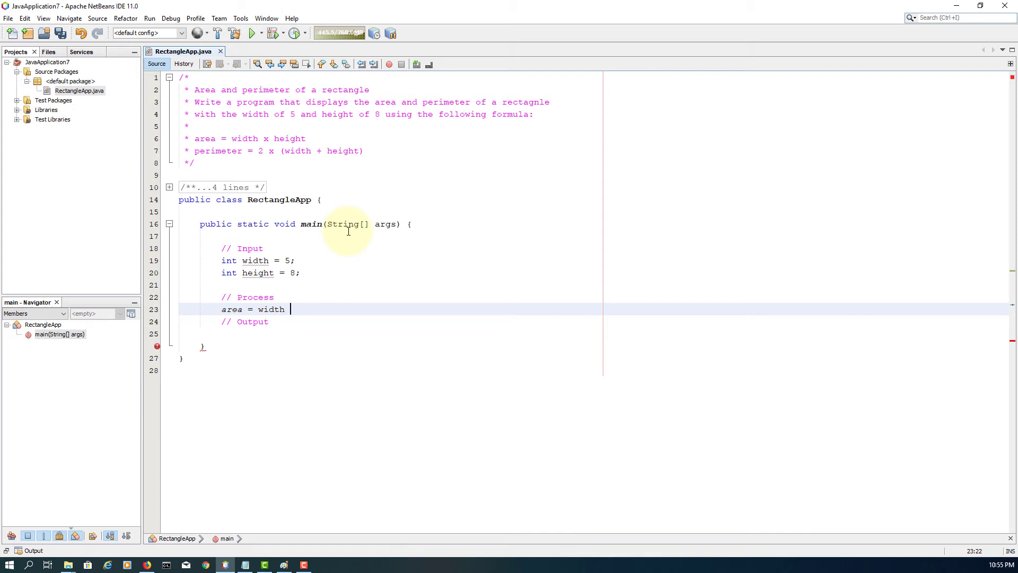
{"action": "type", "text": "* hei"}
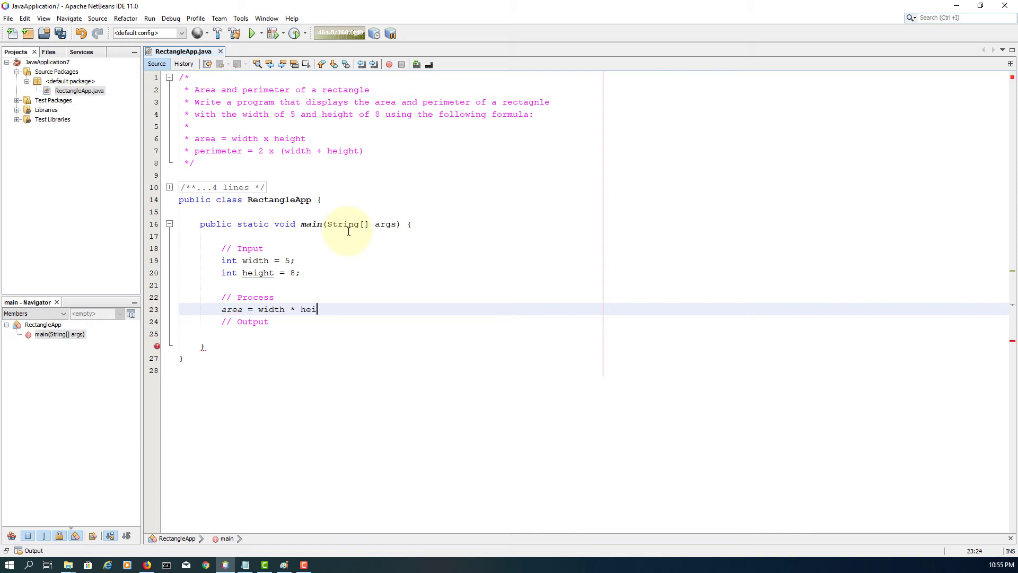
{"action": "type", "text": "ght;"}
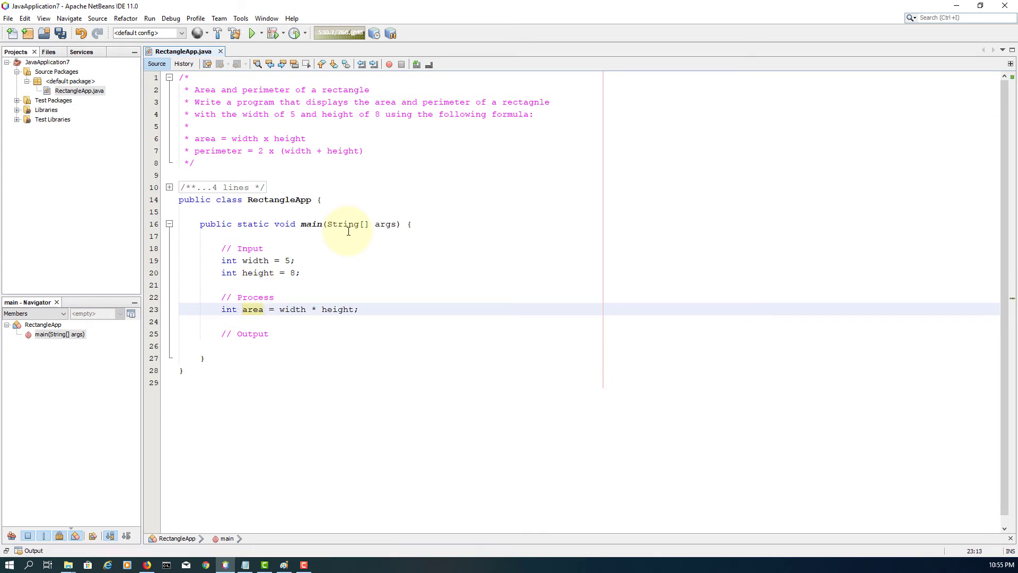
Compute int perimeter = 2 * (width + height)
{"action": "type", "text": "int p"}
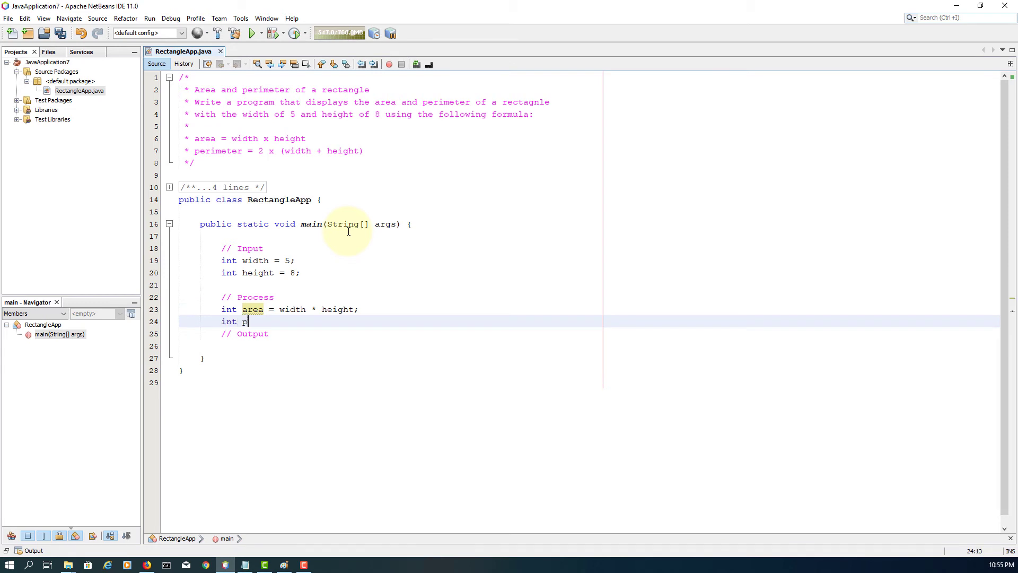
{"action": "type", "text": "erimeter = x"}
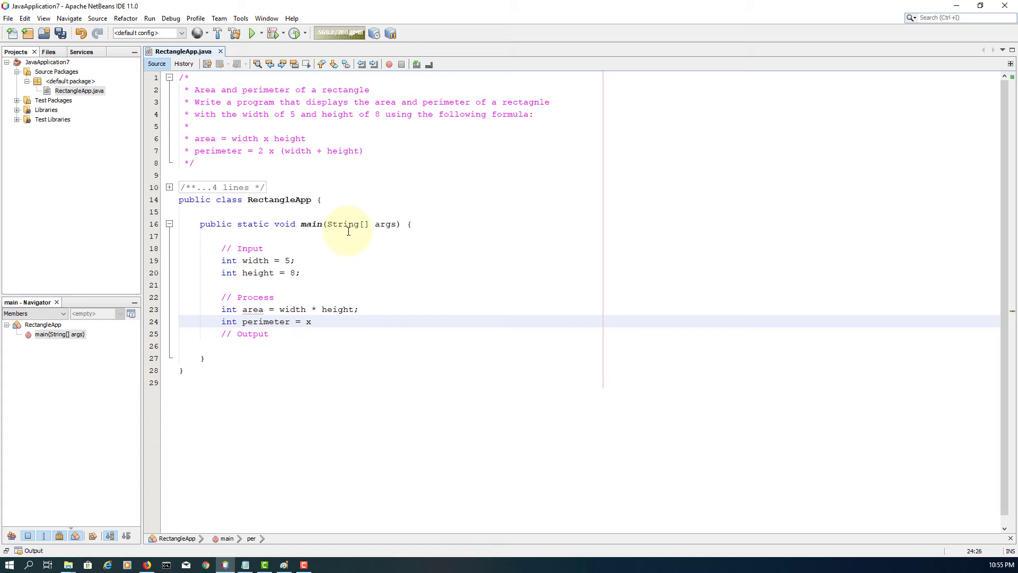
{"action": "type", "text": "2 *"}
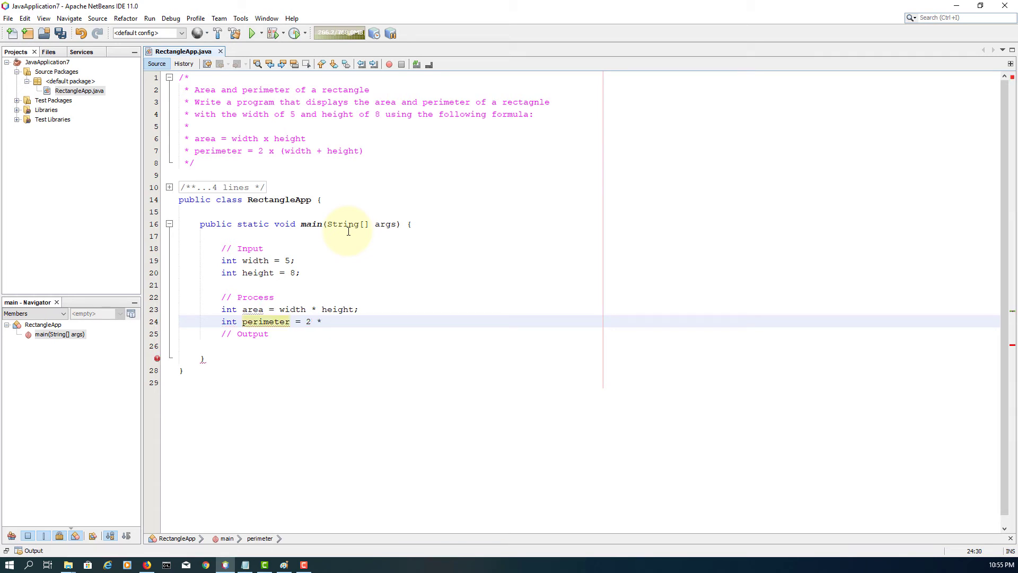
{"action": "type", "text": "("}
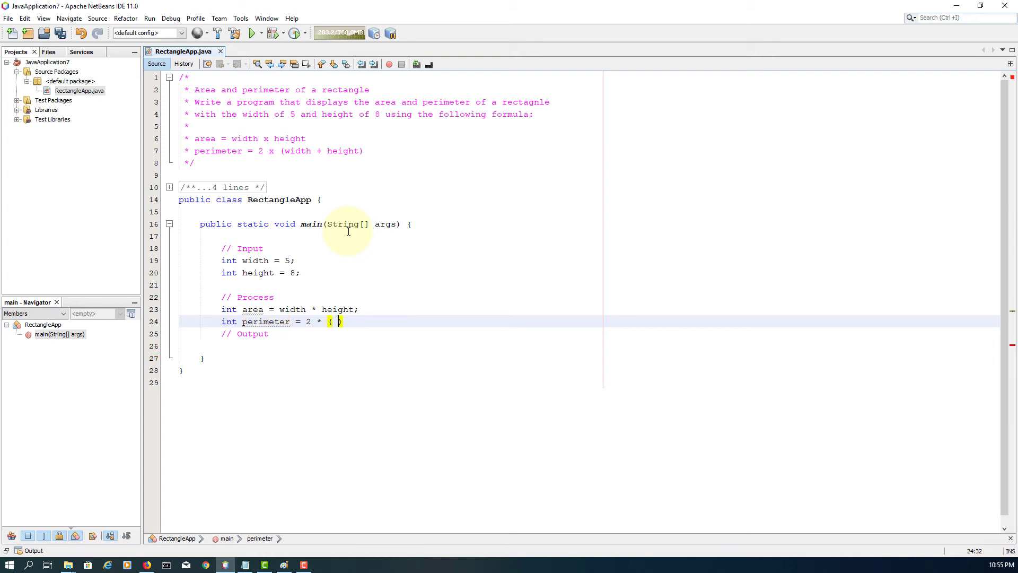
{"action": "type", "text": "width"}
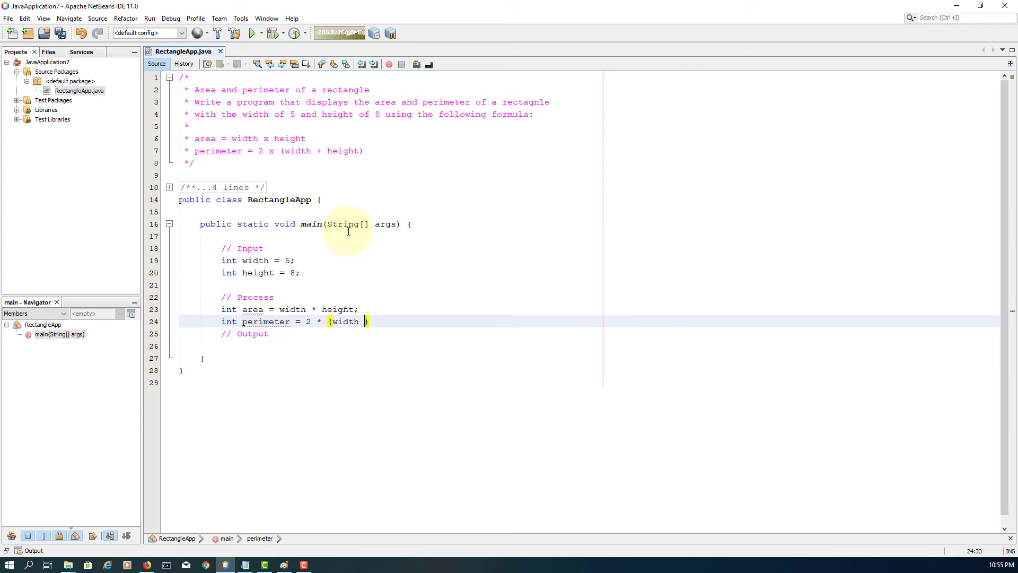
{"action": "type", "text": "+ height"}
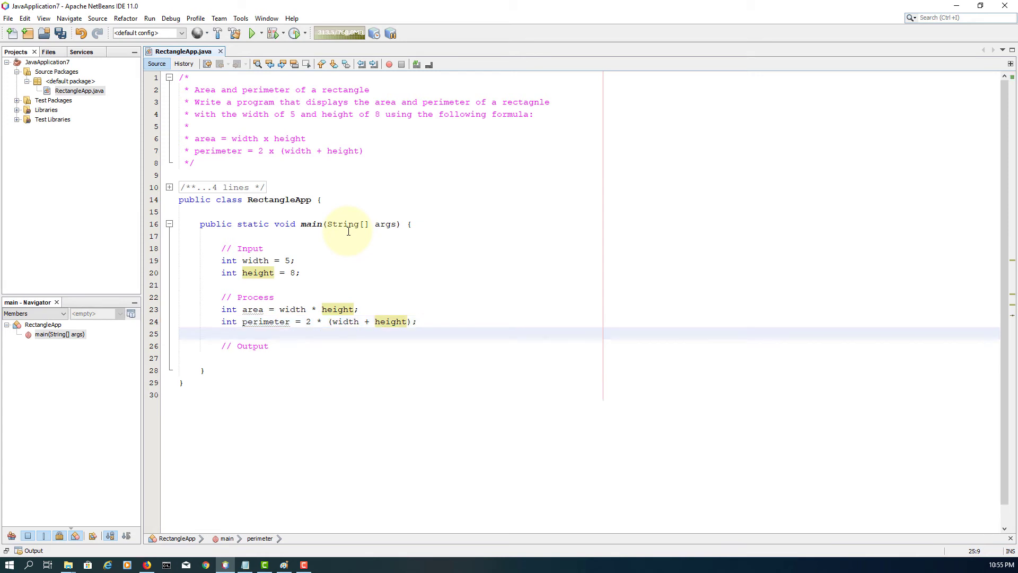
{"action": "type", "text": "System.o"}
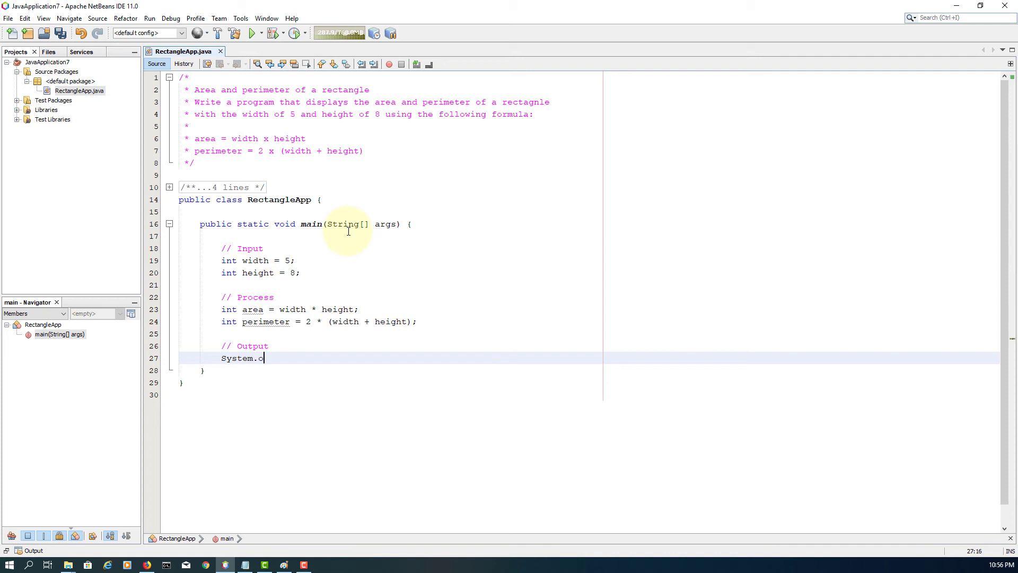
Add System.out.println(area) and System.out.println(perimeter) under // Output
{"action": "type", "text": "ut.println();"}
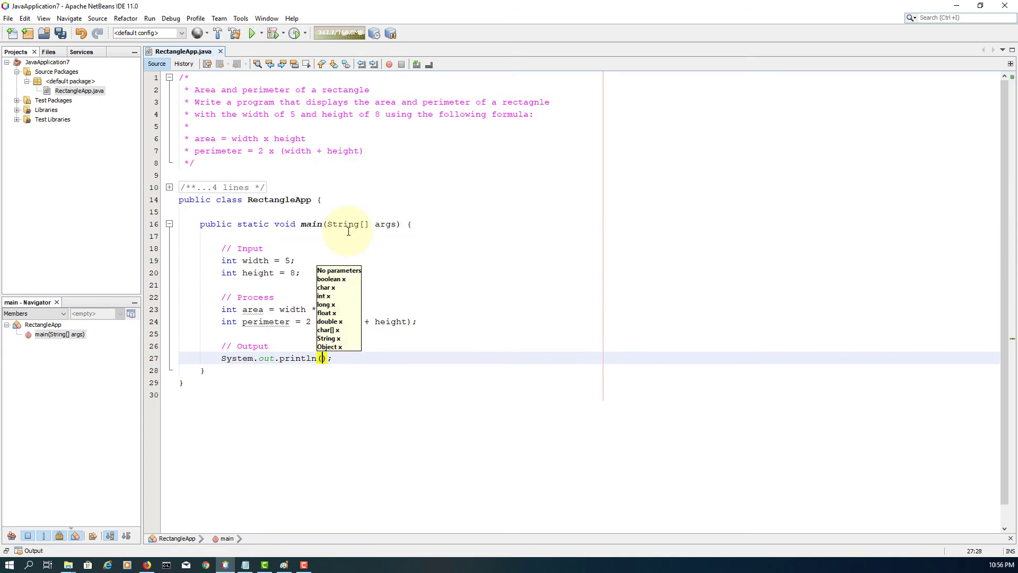
{"action": "type", "text": "area"}
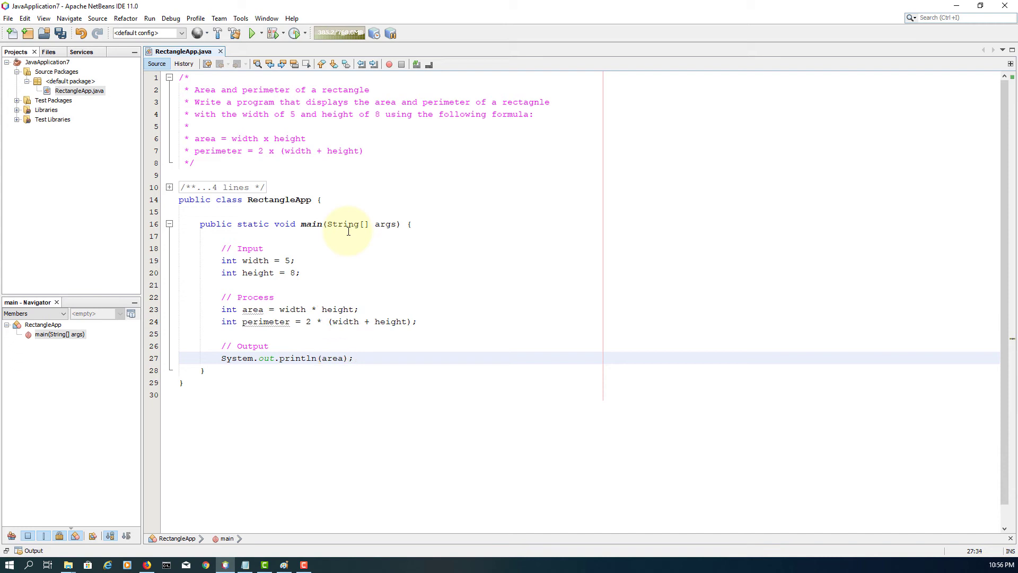
{"action": "type", "text": "System"}
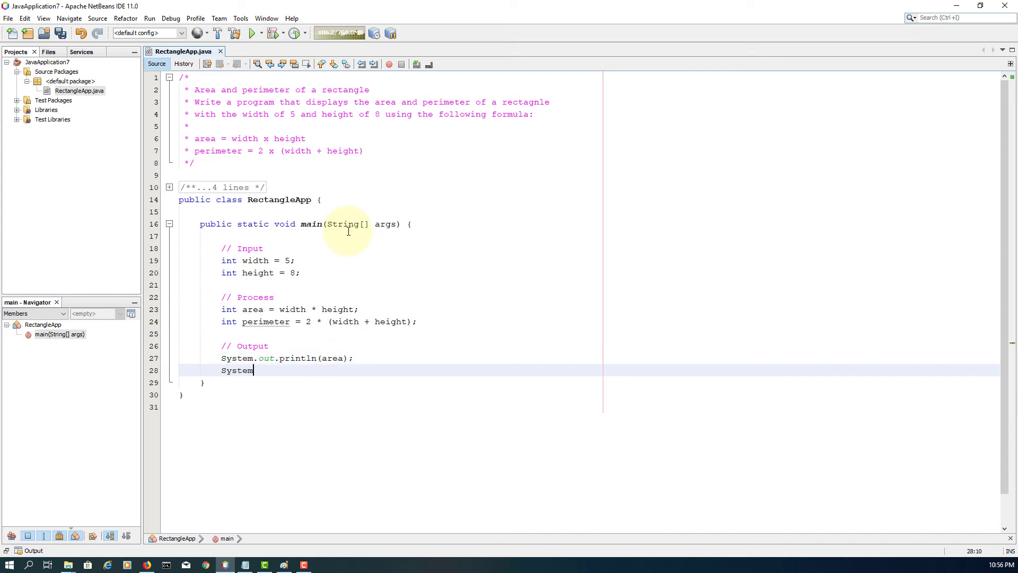
{"action": "type", "text": ".out.println();"}
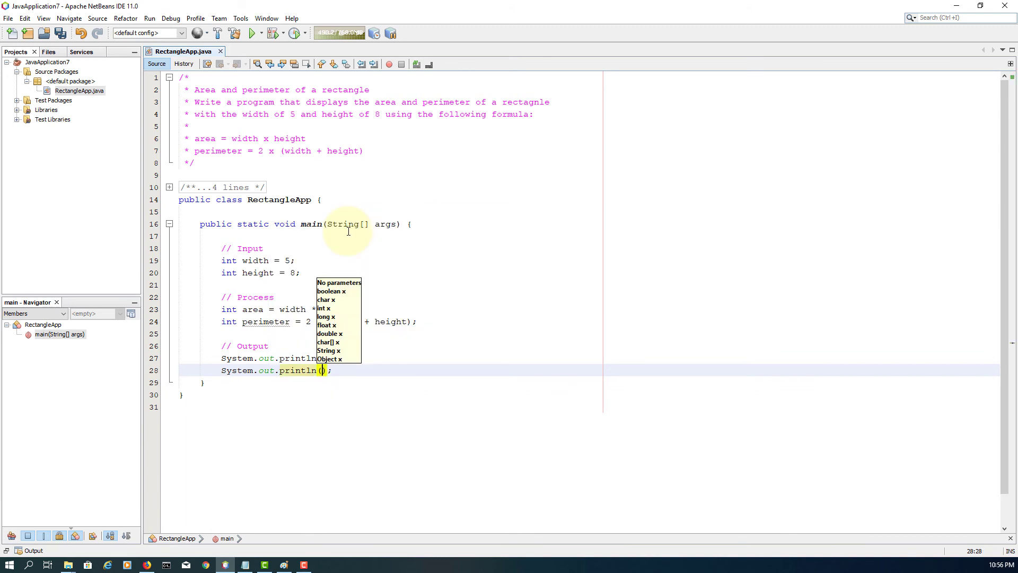
{"action": "type", "text": "perimeter"}
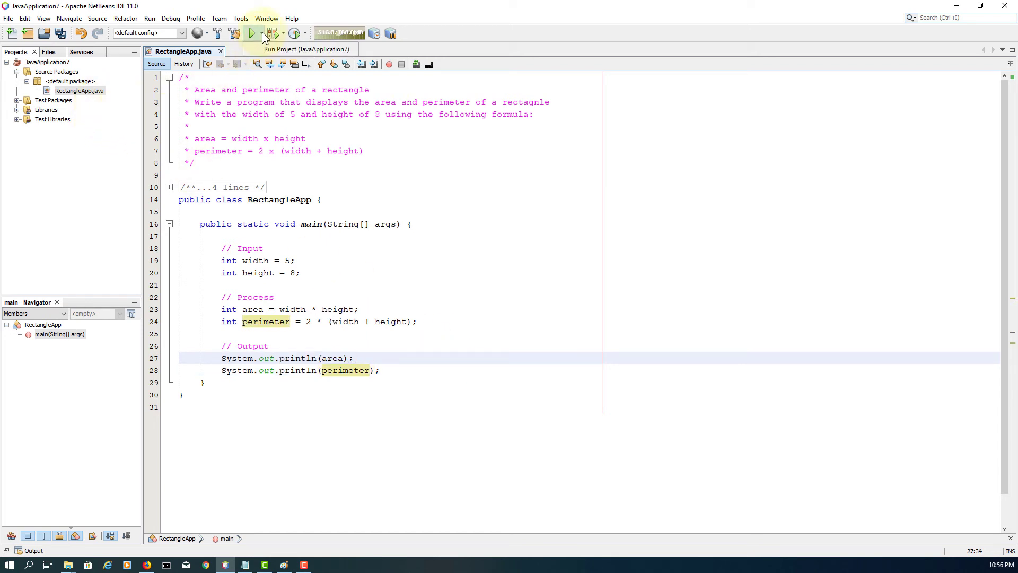
{"action": "left_click", "coordinate": [252, 33]}
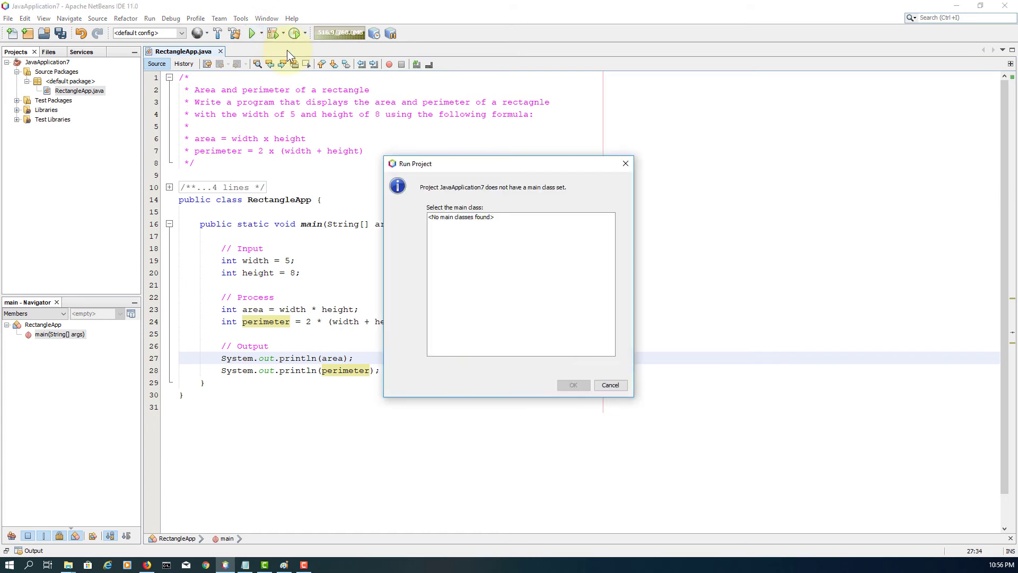
{"action": "mouse_move", "coordinate": [451, 224]}
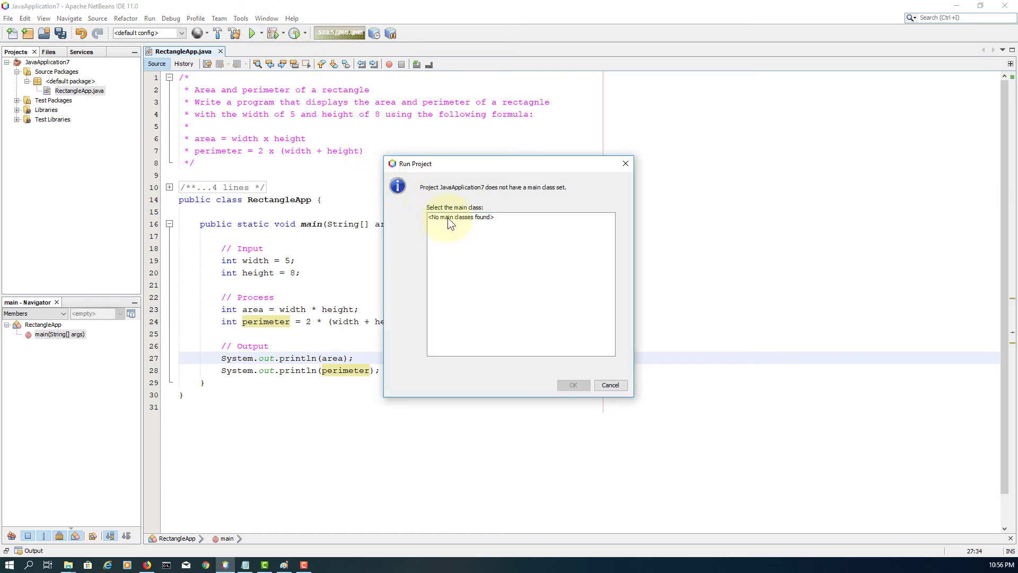
{"action": "left_click", "coordinate": [460, 216]}
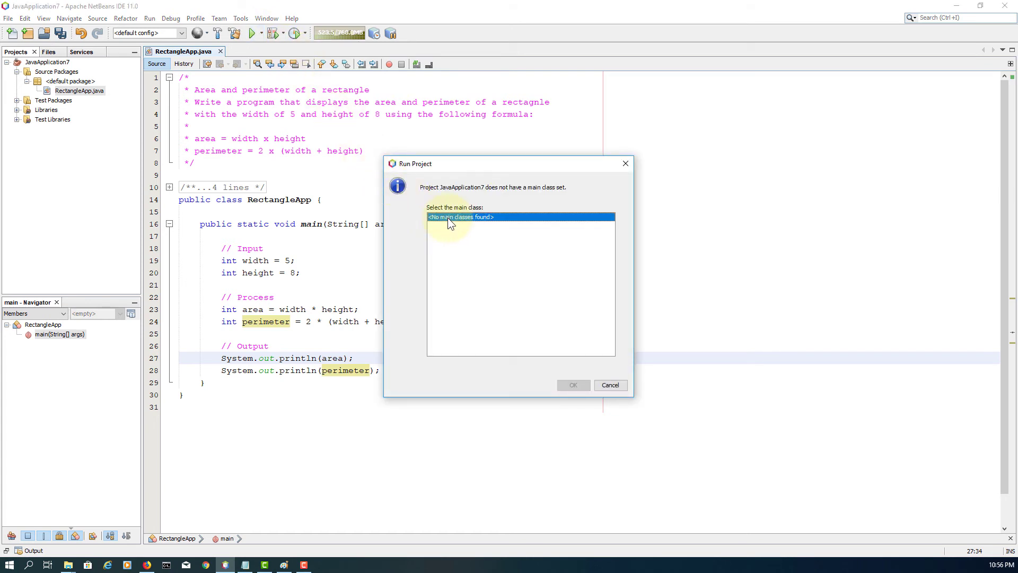
{"action": "left_click", "coordinate": [610, 384]}
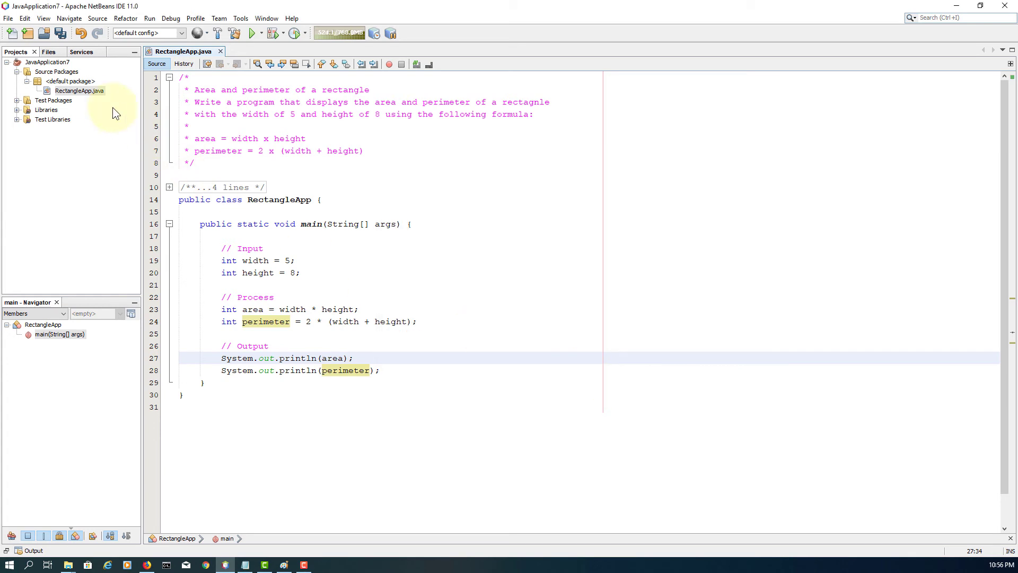
Clean-build JavaApplication7, then run it with RectangleApp as main class, printing 40 and 26
{"action": "right_click", "coordinate": [46, 61]}
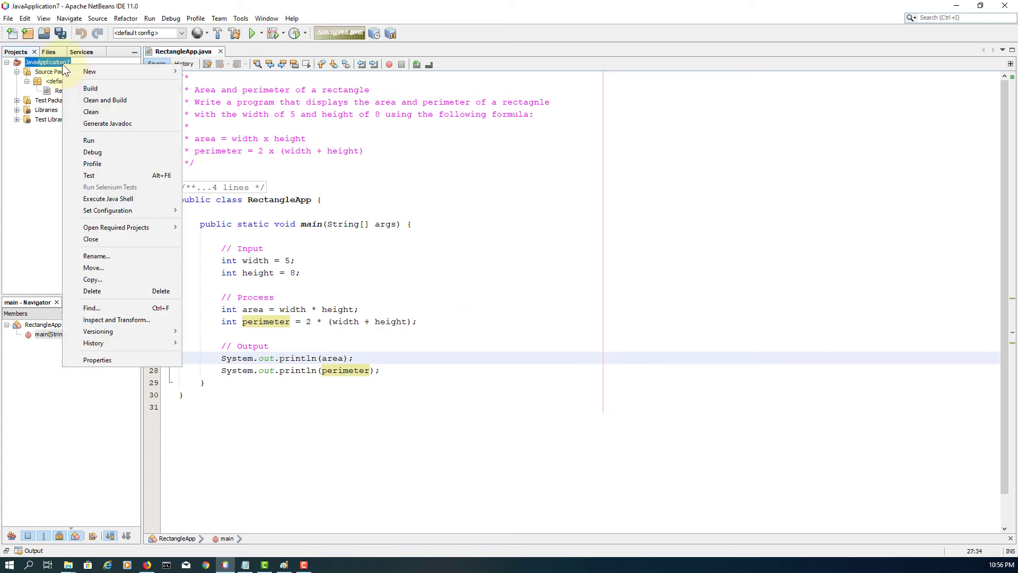
{"action": "left_click", "coordinate": [105, 100]}
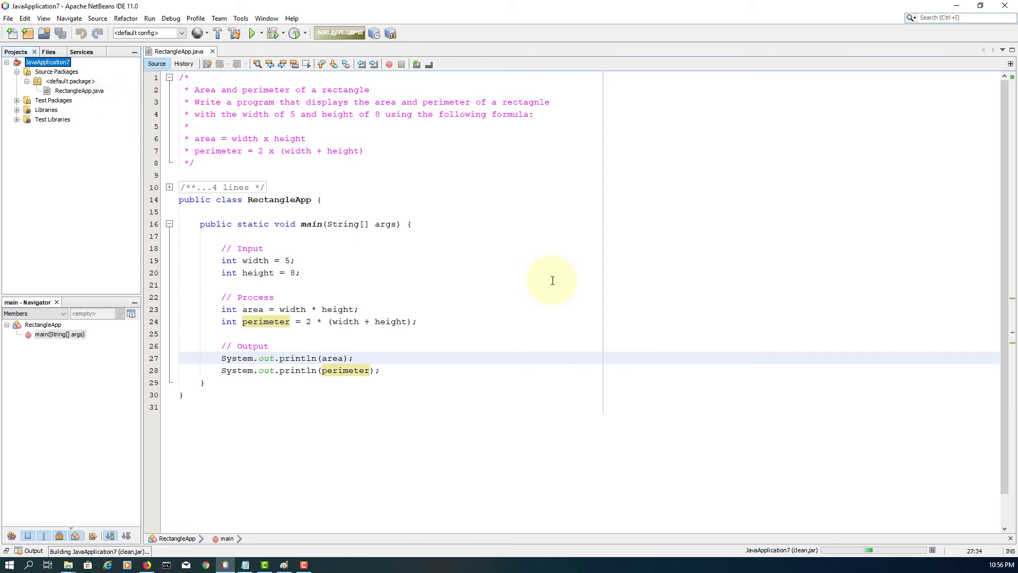
{"action": "mouse_move", "coordinate": [574, 291]}
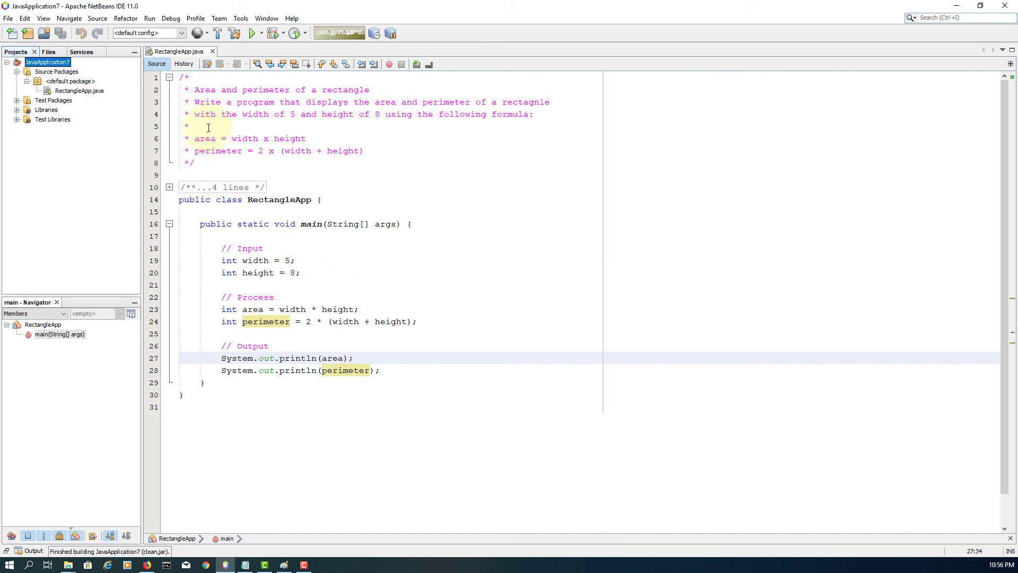
{"action": "left_click", "coordinate": [253, 33]}
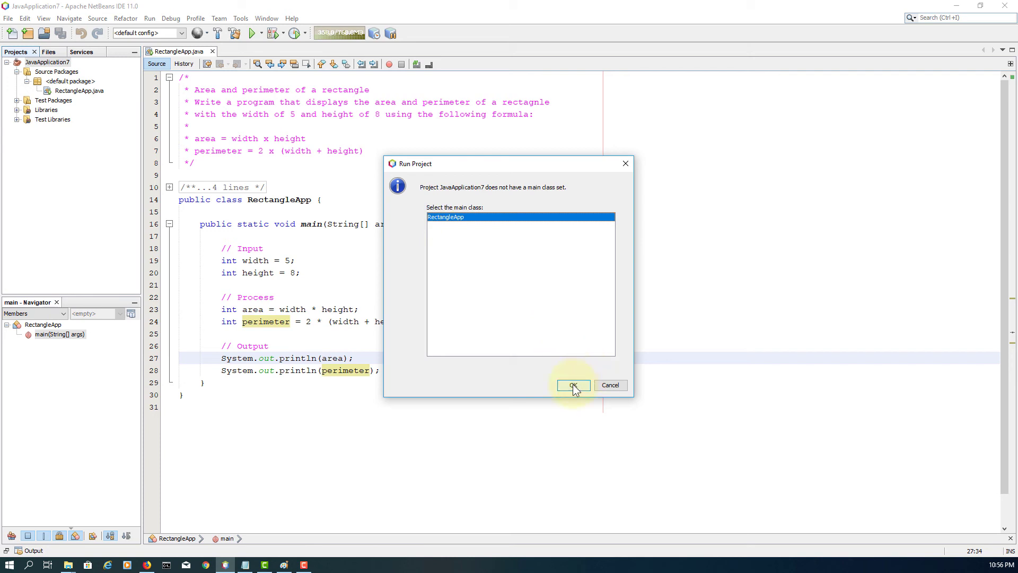
{"action": "left_click", "coordinate": [572, 384]}
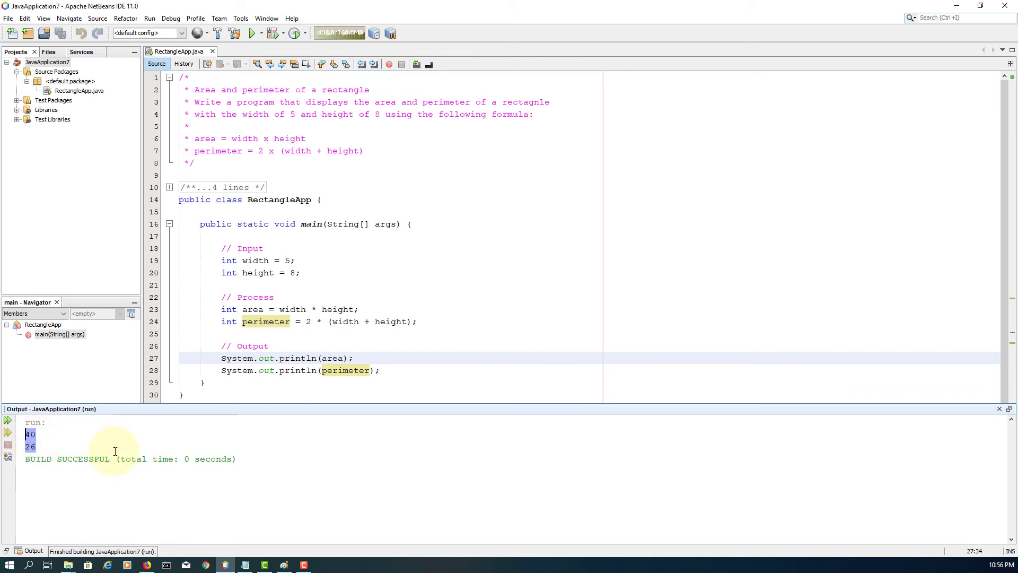
{"action": "mouse_move", "coordinate": [295, 116]}
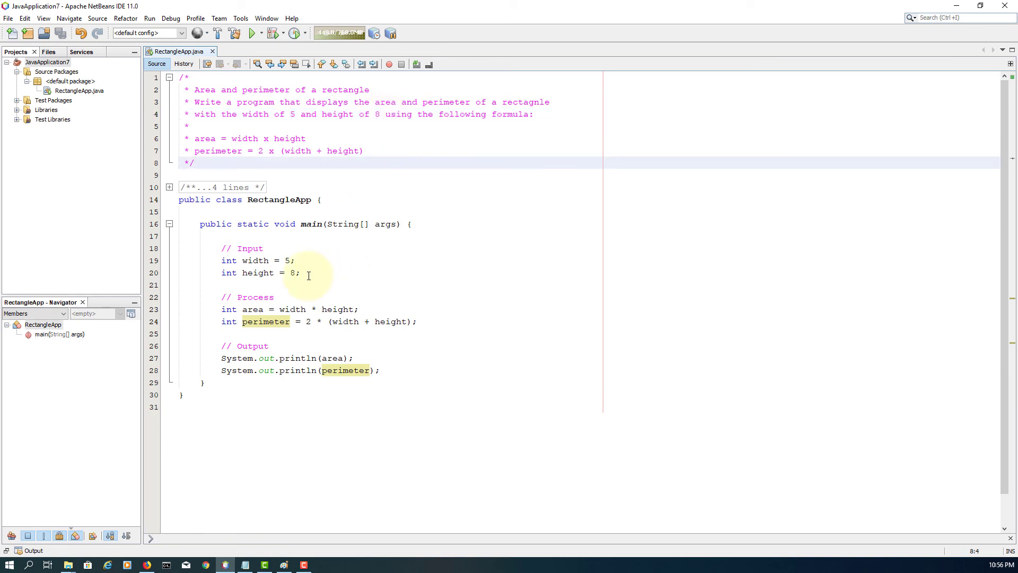
Append .0 to the width 5 and height 8 literals, making them 5.0 and 8.0
{"action": "left_click", "coordinate": [291, 260]}
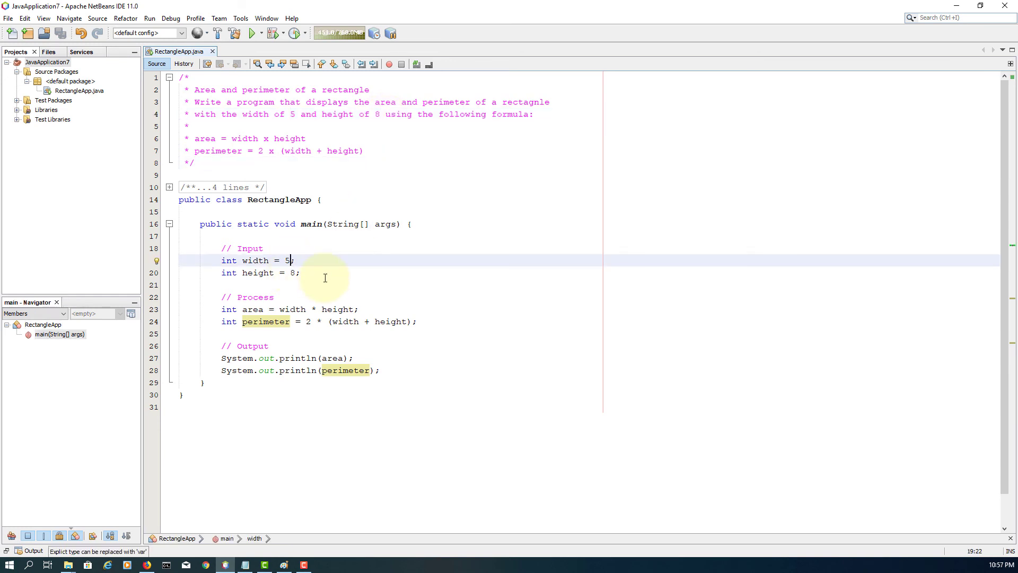
{"action": "type", "text": ".0"}
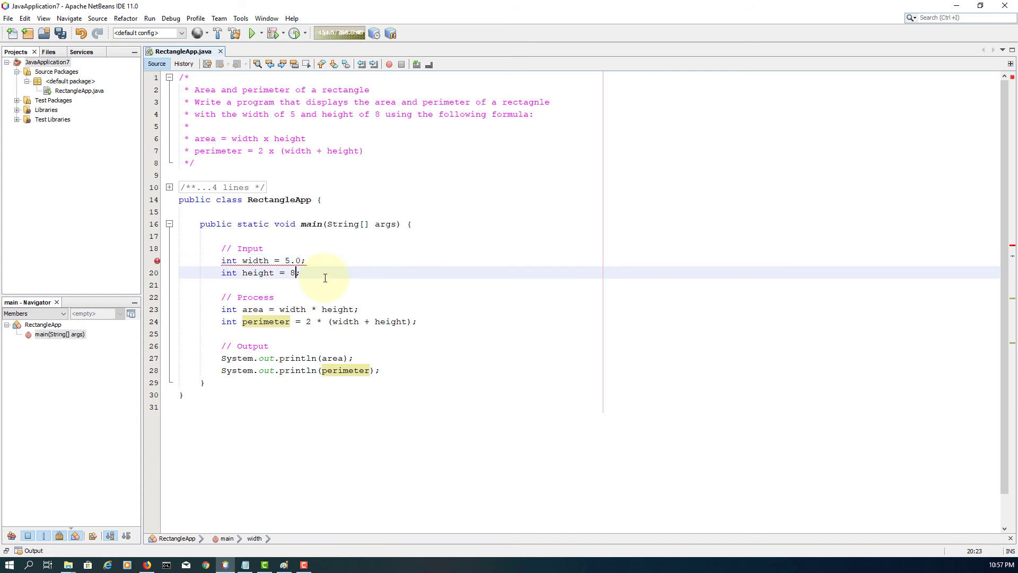
{"action": "type", "text": ".0"}
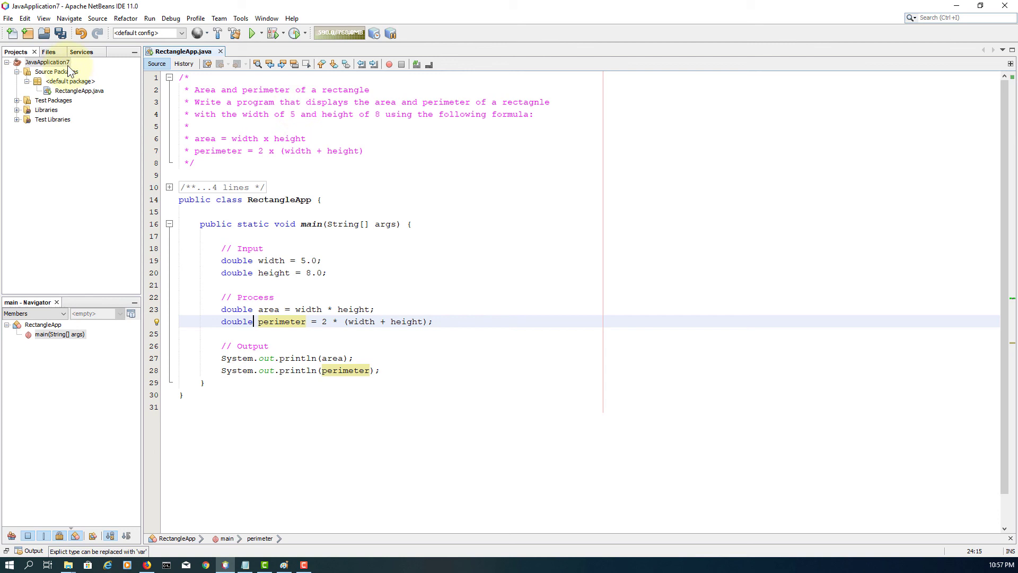
Clean-build and run the double version, getting area 40.0 and perimeter 26.0
{"action": "right_click", "coordinate": [46, 62]}
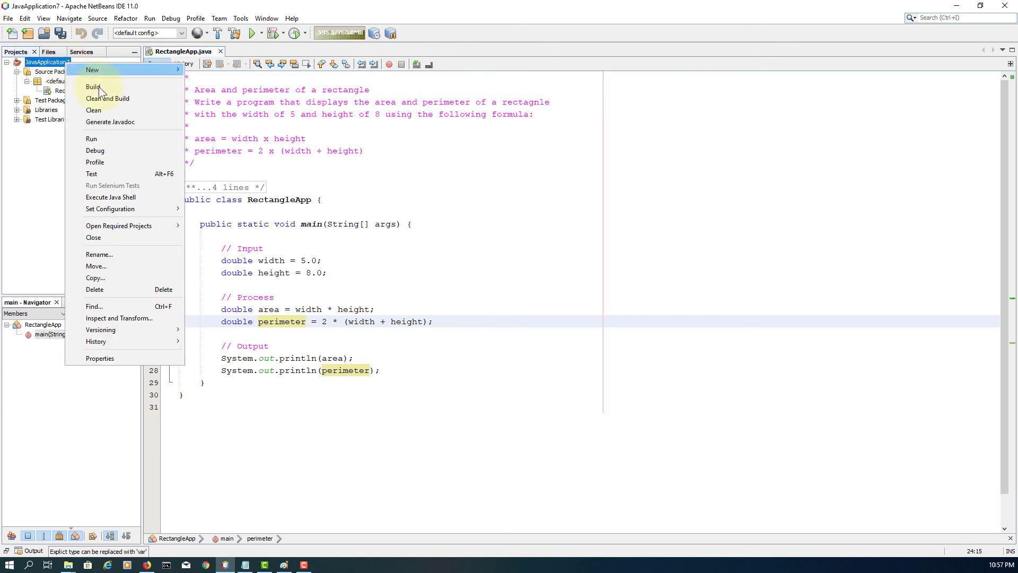
{"action": "left_click", "coordinate": [107, 98]}
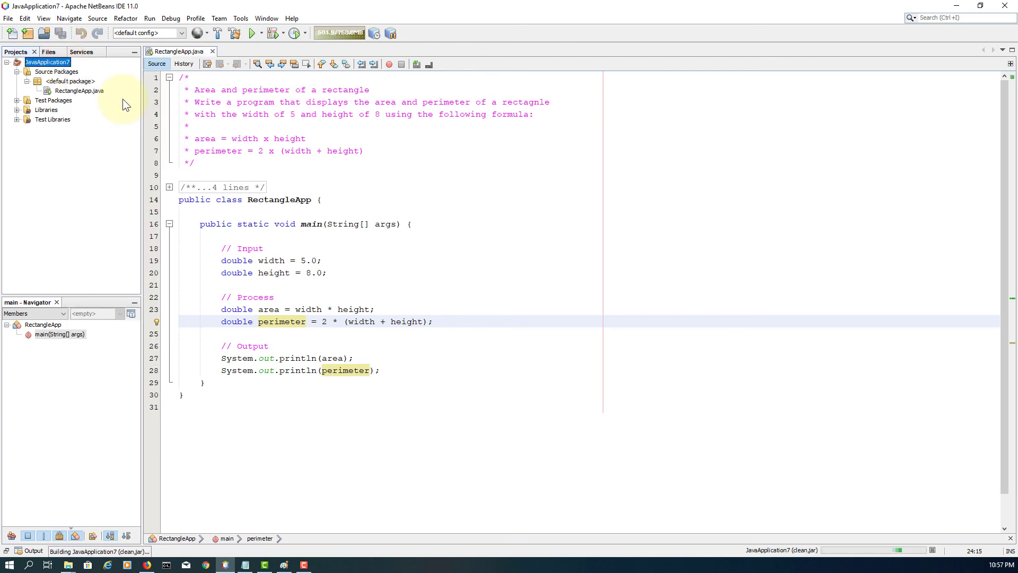
{"action": "mouse_move", "coordinate": [81, 91]}
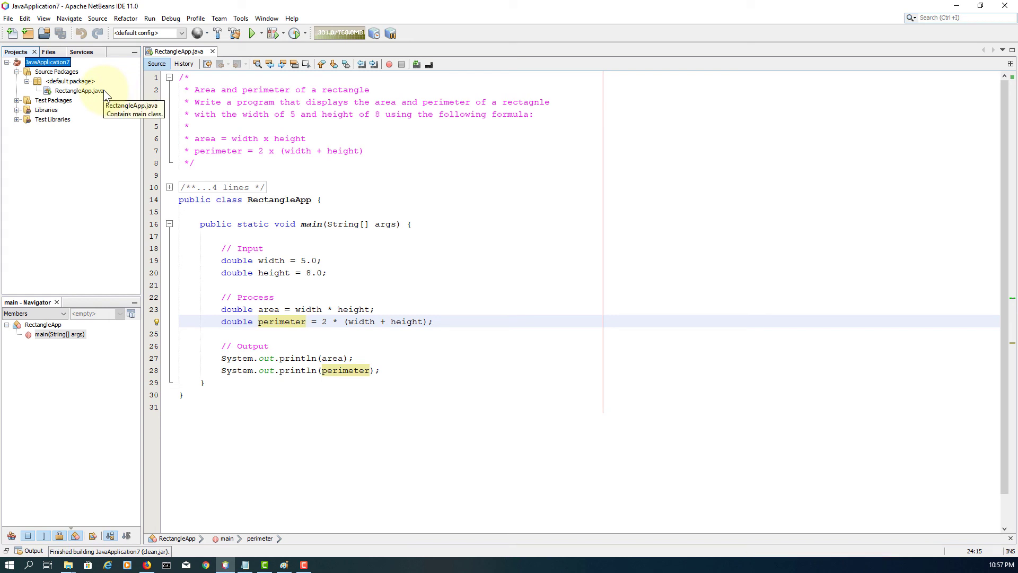
{"action": "left_click", "coordinate": [79, 91]}
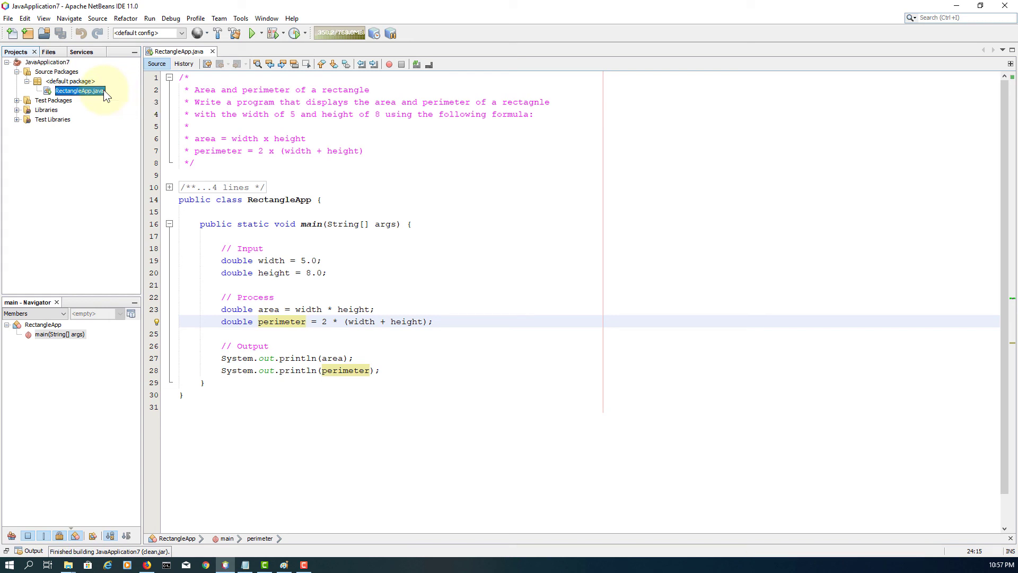
{"action": "left_click", "coordinate": [252, 33]}
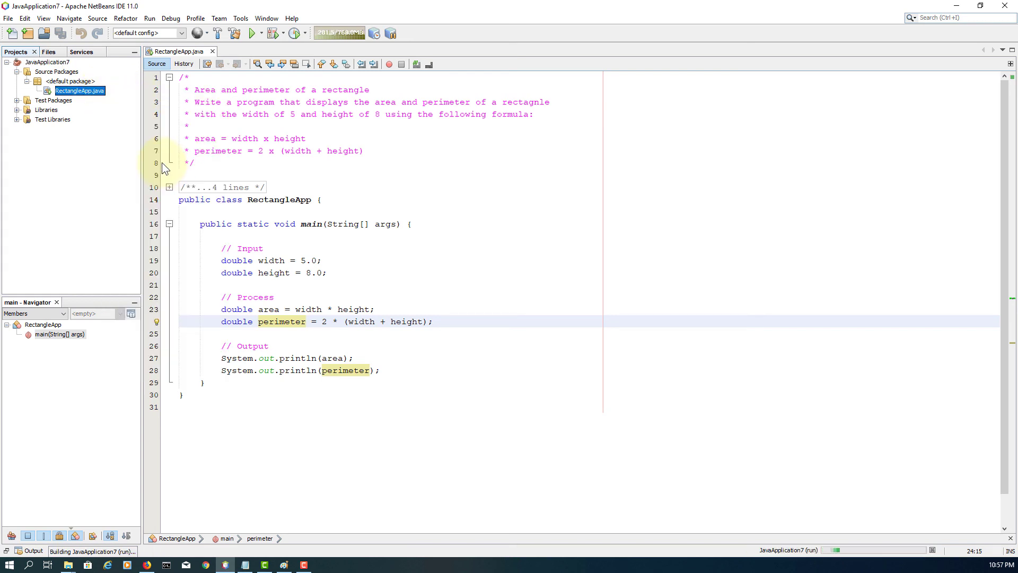
{"action": "left_click", "coordinate": [252, 33]}
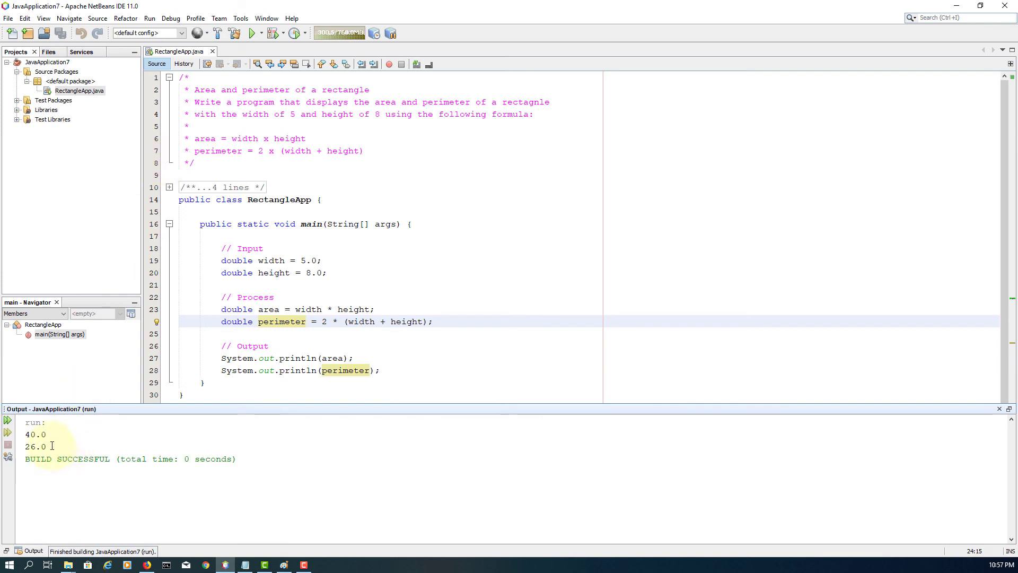
{"action": "left_click_drag", "start_coordinate": [25, 434], "coordinate": [46, 445]}
{"action": "type", "text": "10"}
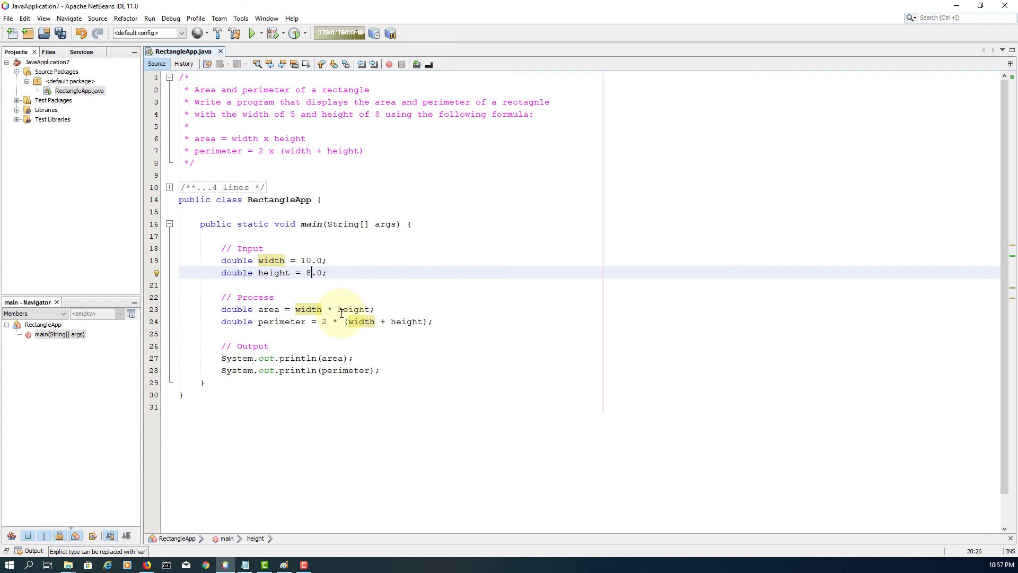
Change the height to 2.0 and rerun RectangleApp, which still shows 40.0 and 26.0
{"action": "type", "text": "2"}
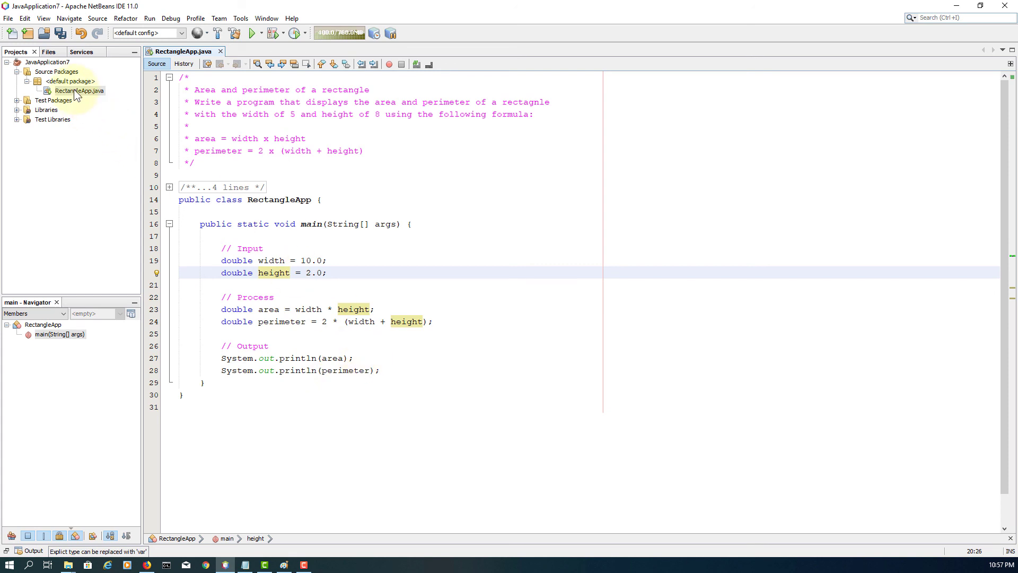
{"action": "left_click", "coordinate": [79, 91]}
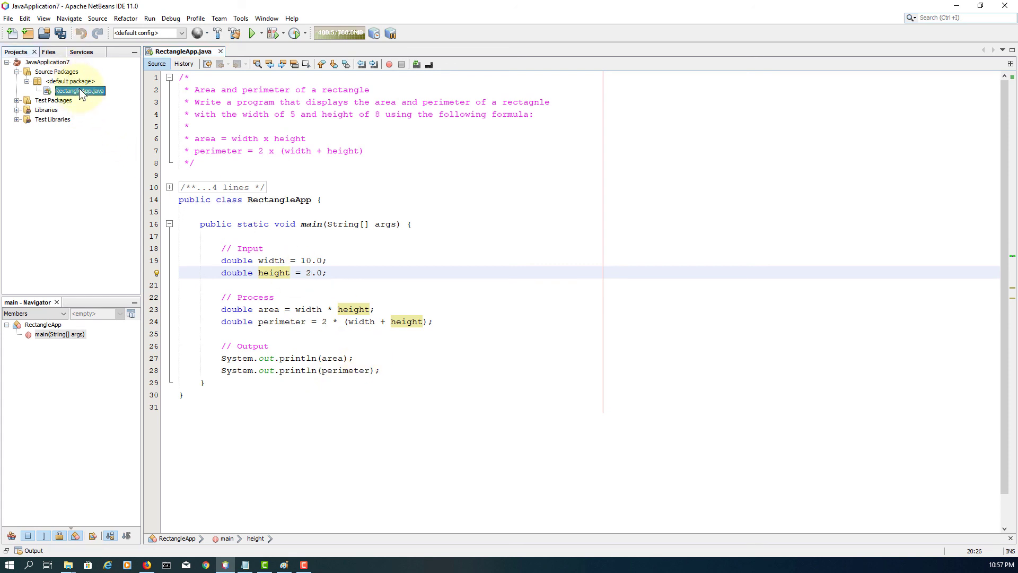
{"action": "left_click", "coordinate": [253, 33]}
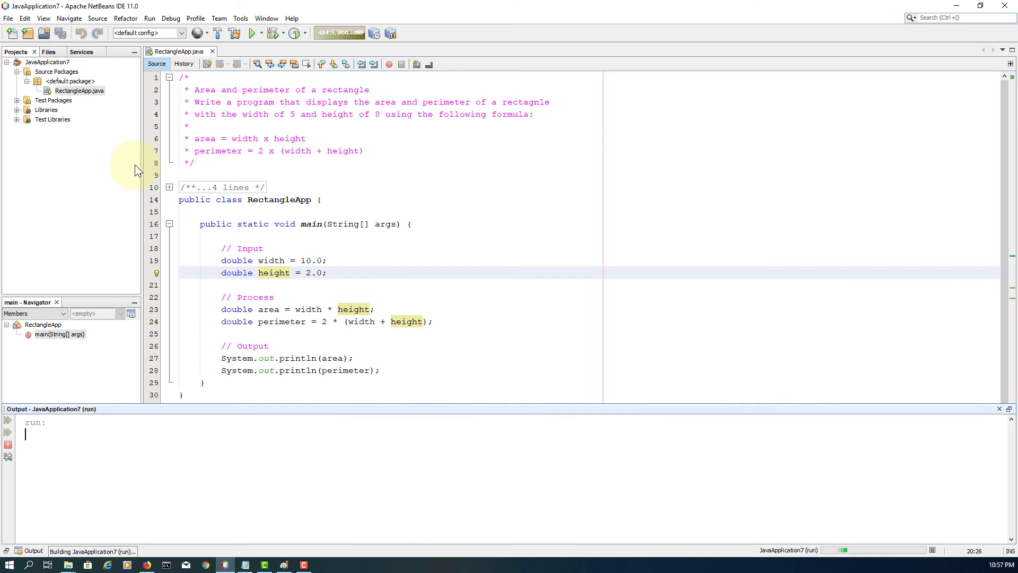
{"action": "left_click", "coordinate": [253, 32]}
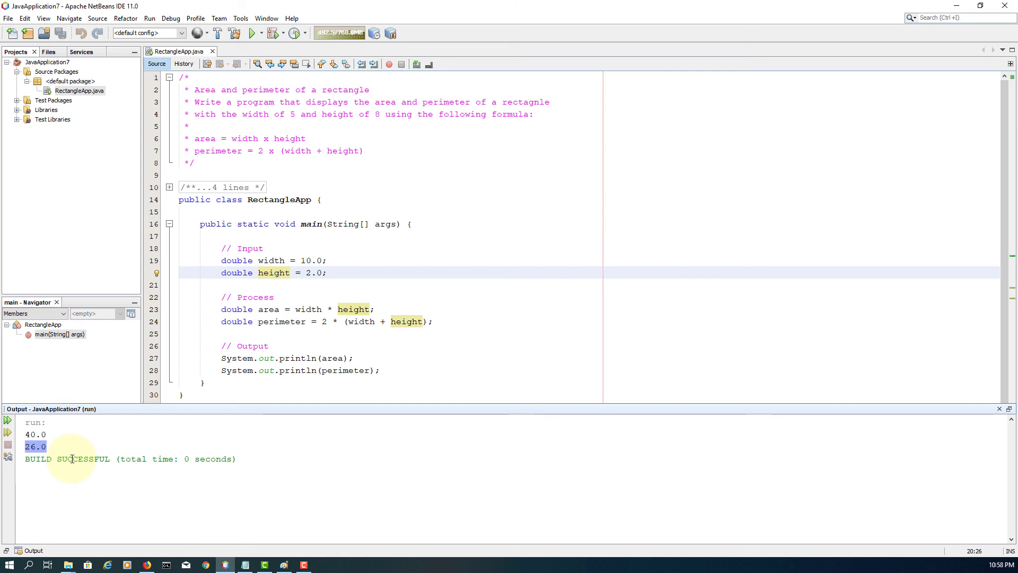
{"action": "mouse_move", "coordinate": [73, 75]}
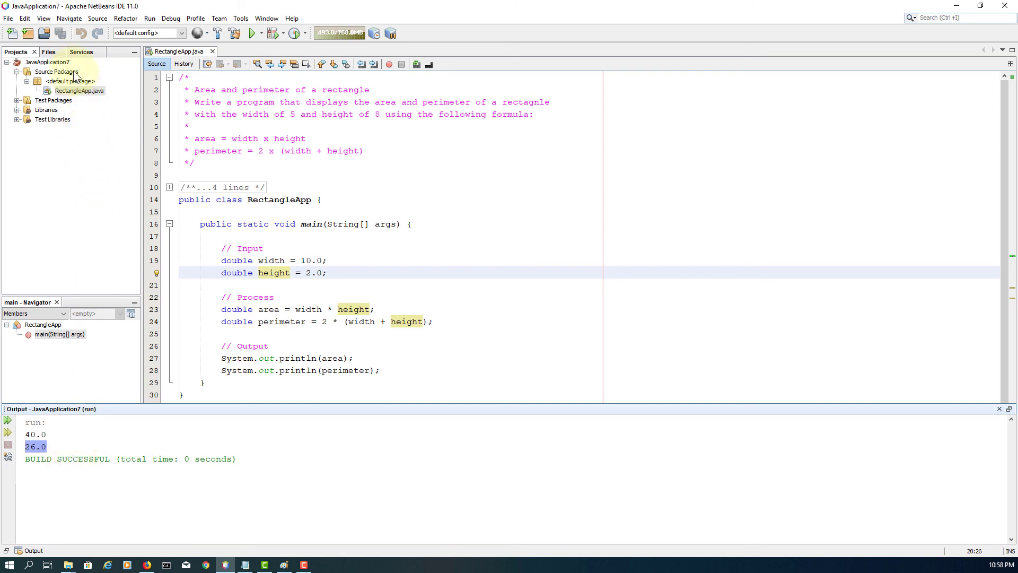
Clean-build, then Run File on RectangleApp.java and select the 20.0 and 24.0 results
{"action": "right_click", "coordinate": [45, 61]}
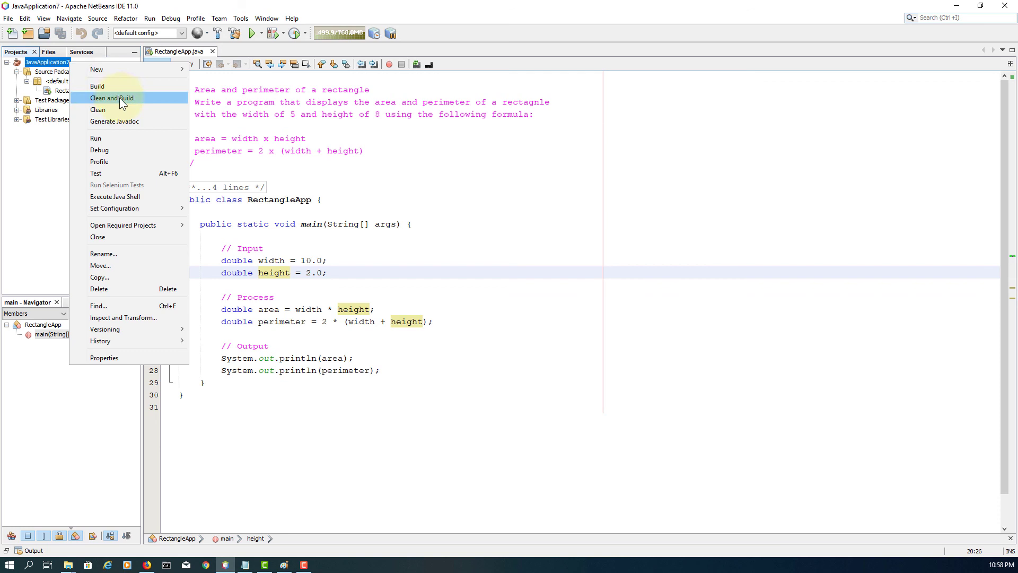
{"action": "left_click", "coordinate": [112, 98]}
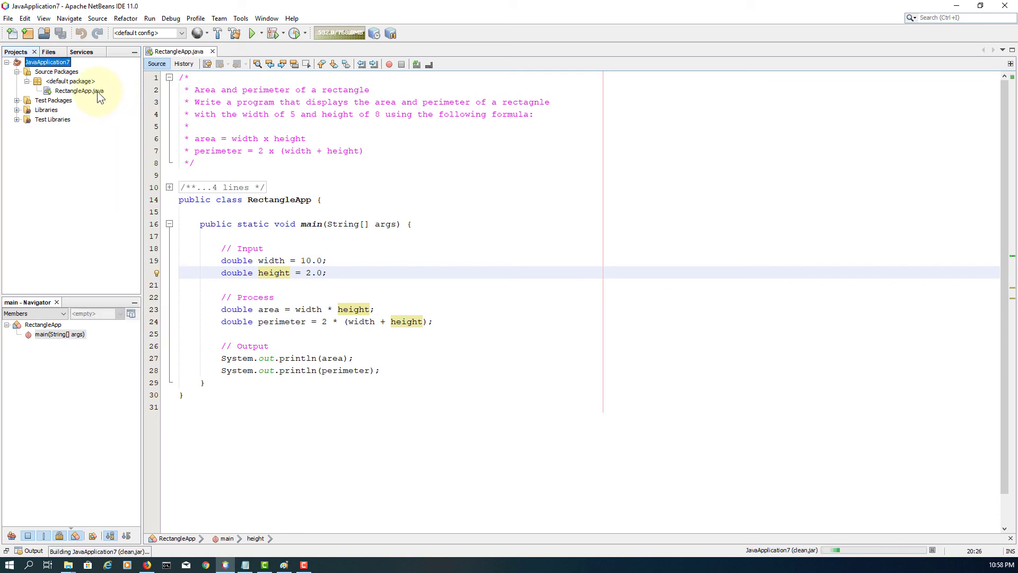
{"action": "right_click", "coordinate": [78, 90]}
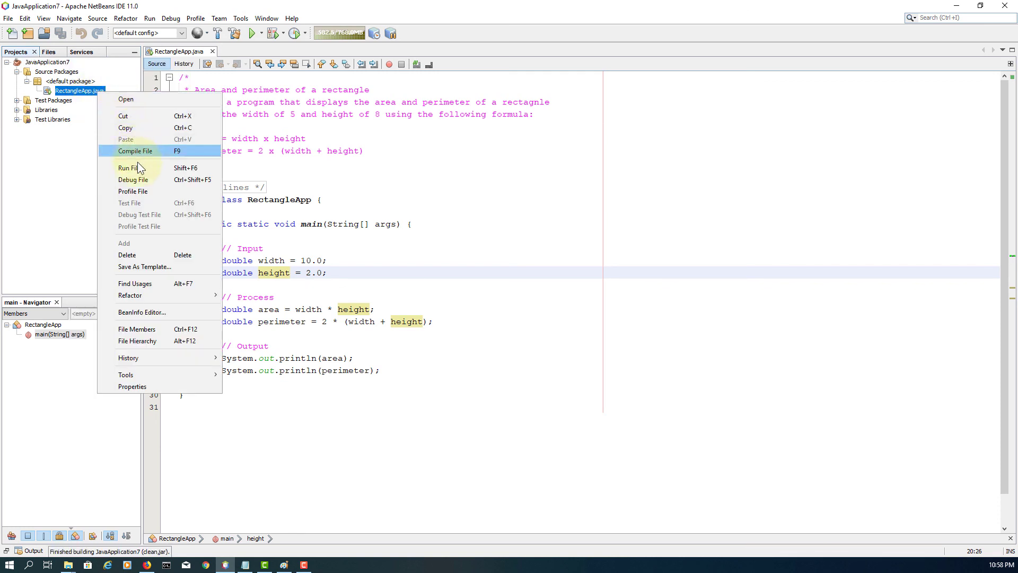
{"action": "mouse_move", "coordinate": [131, 168]}
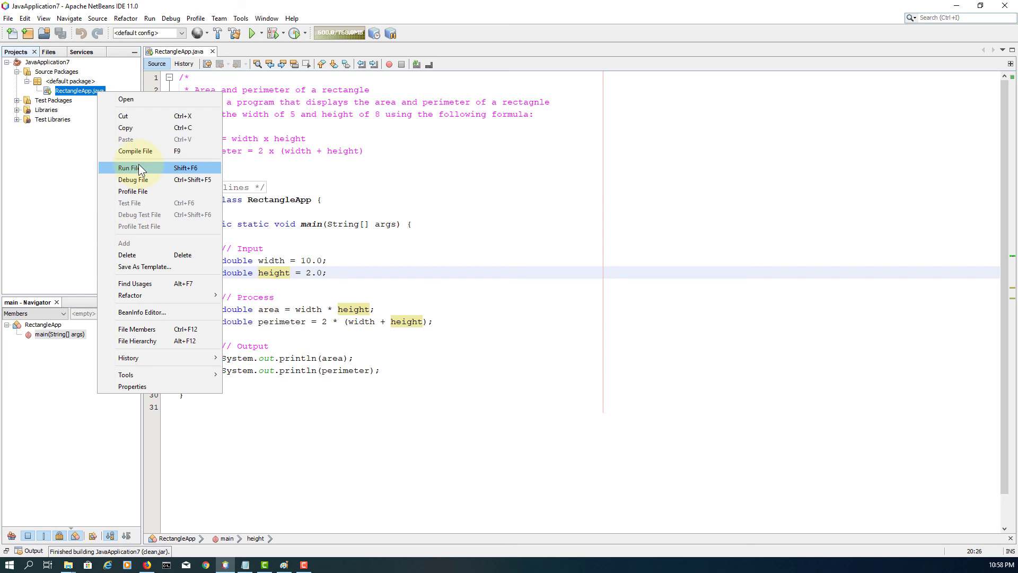
{"action": "left_click", "coordinate": [129, 168]}
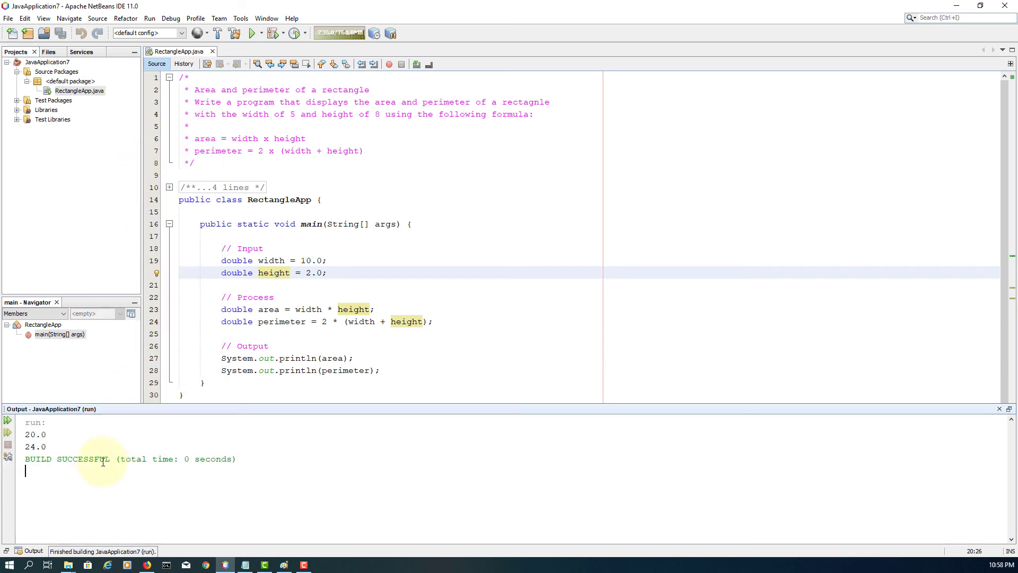
{"action": "left_click_drag", "start_coordinate": [25, 434], "coordinate": [47, 446]}
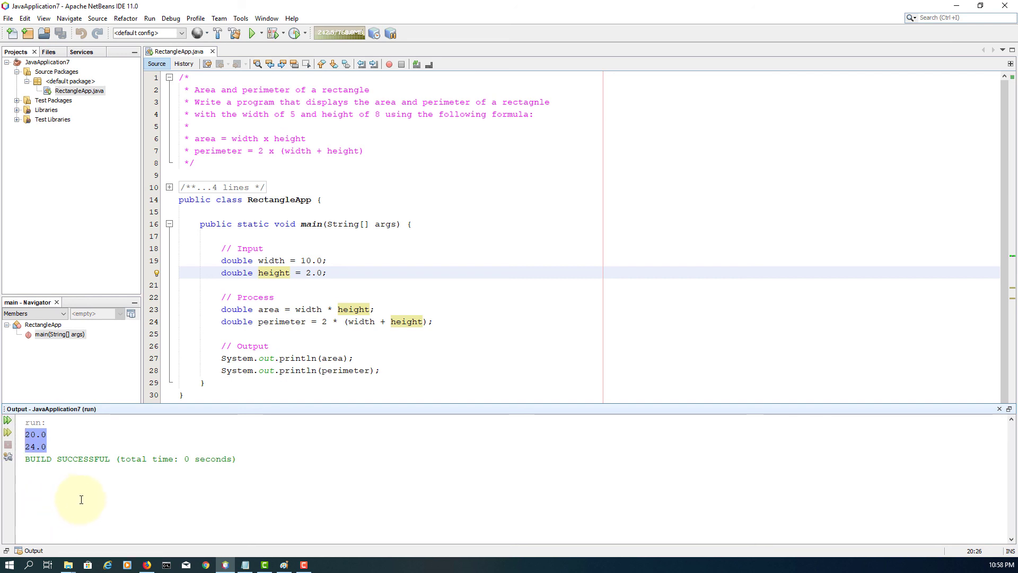
{"action": "mouse_move", "coordinate": [403, 367]}
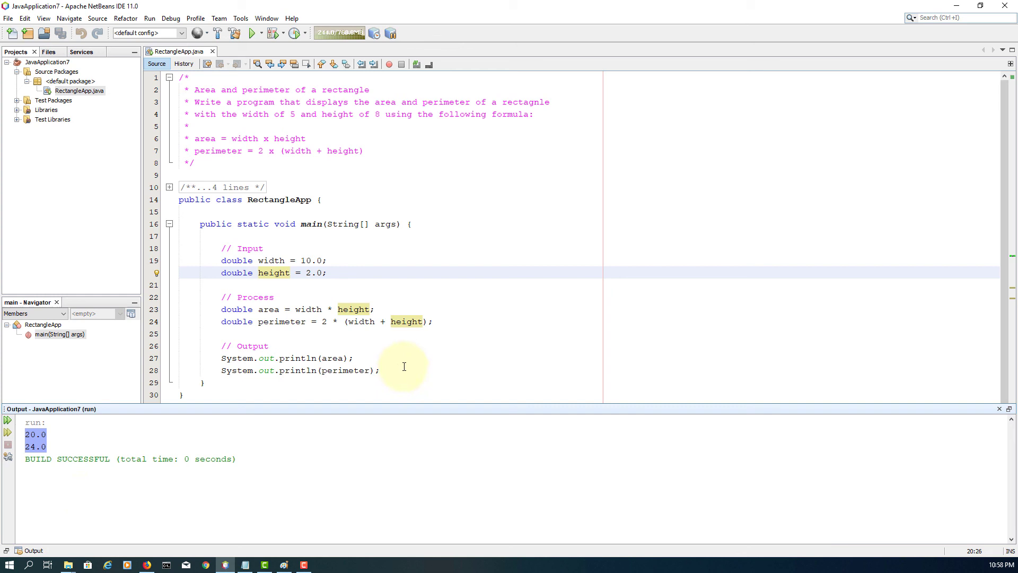